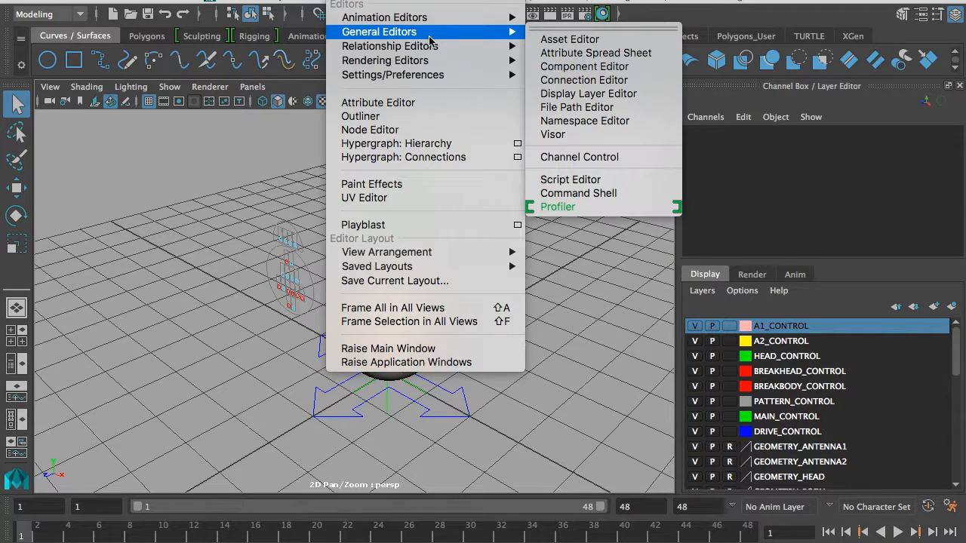
pyautogui.moveTo(513, 39)
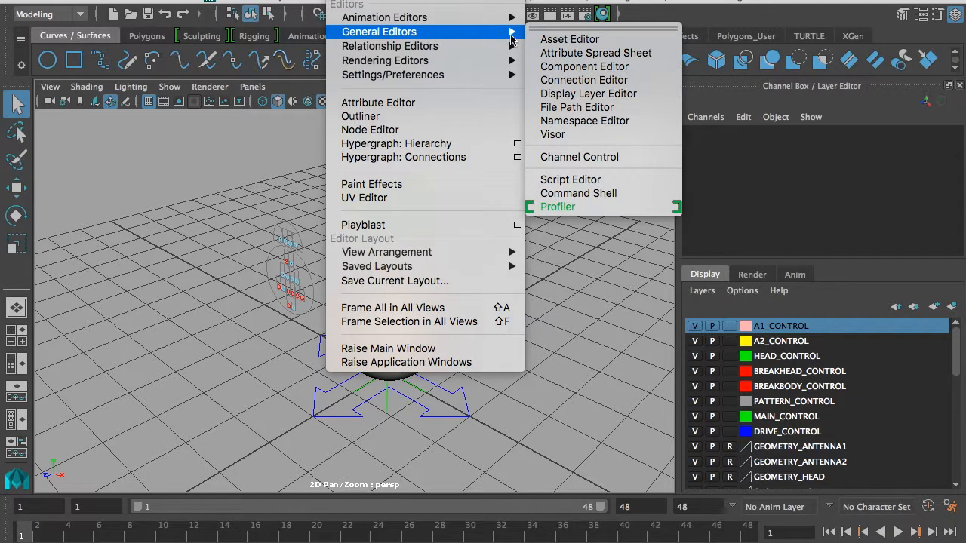
# Open the File Path Editor, expand Default_Textures, and enlarge the texture list.
pyautogui.click(577, 108)
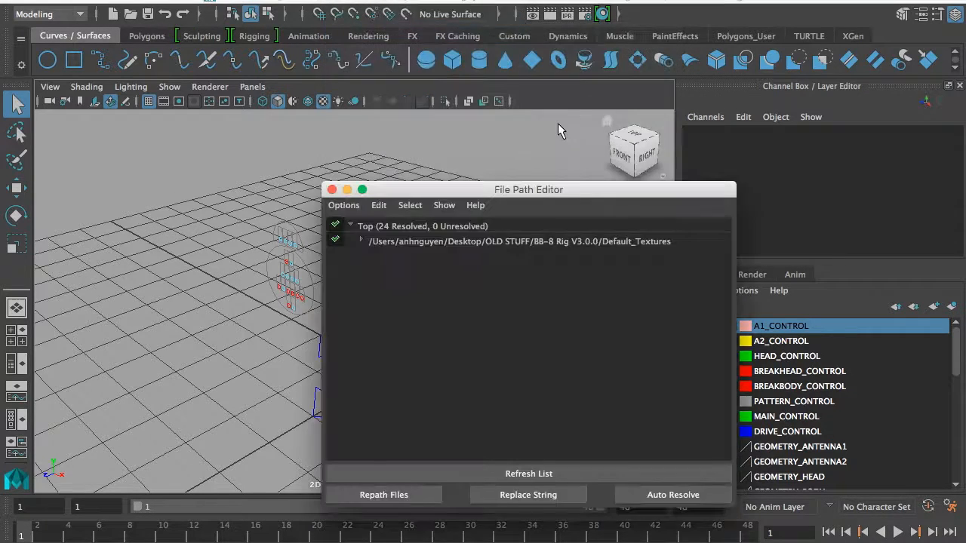
pyautogui.click(360, 240)
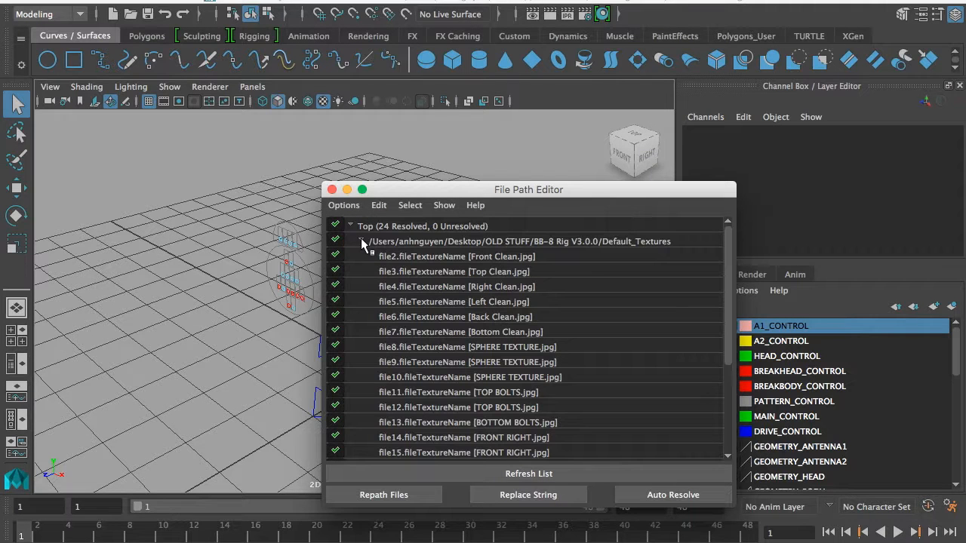
pyautogui.moveTo(529, 189); pyautogui.dragTo(446, 103)
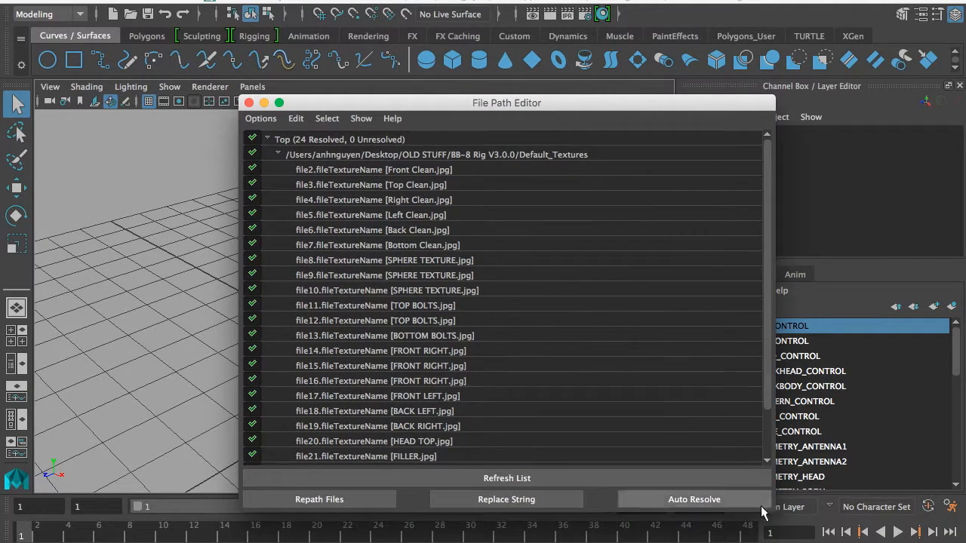
# Select Front Clean.jpg, browse in Repath Files, then close it unchanged.
pyautogui.click(373, 169)
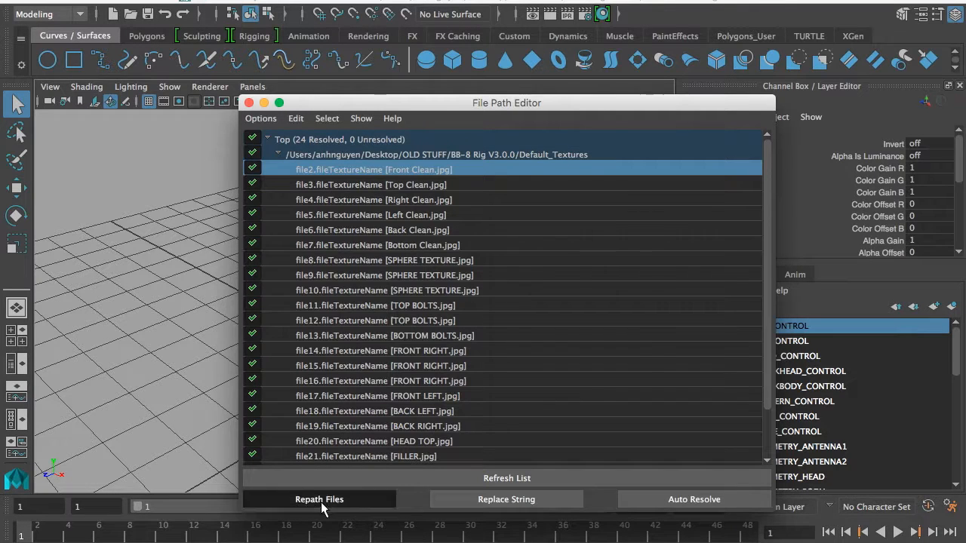
pyautogui.click(318, 500)
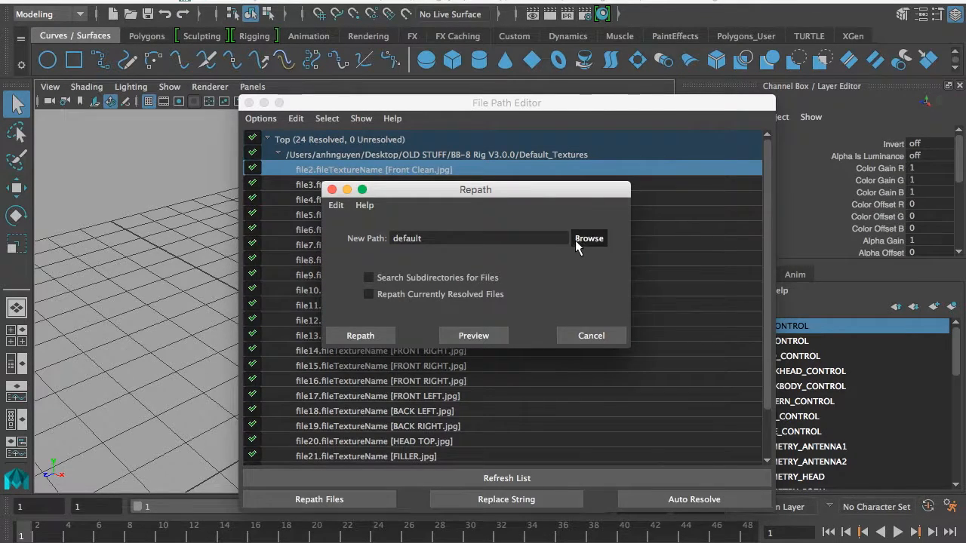
pyautogui.click(589, 239)
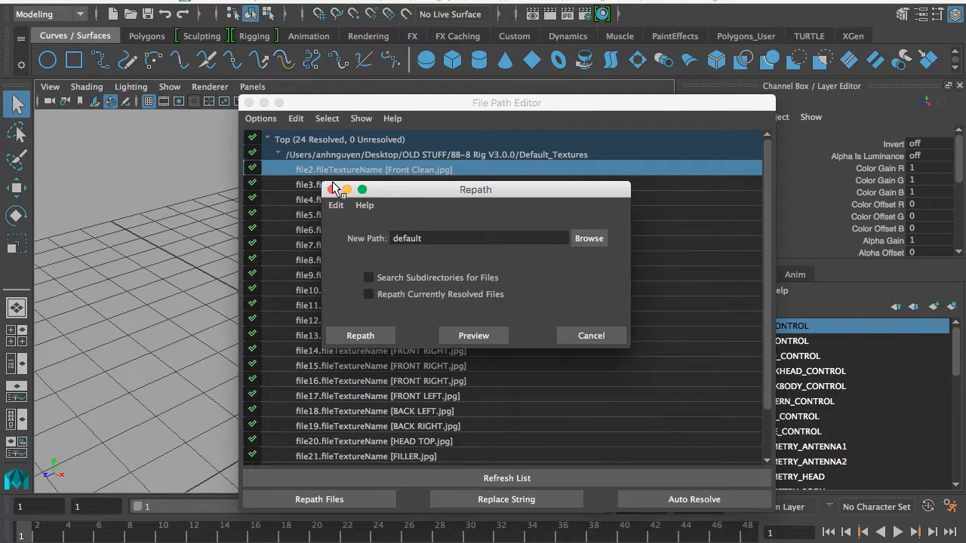
pyautogui.click(591, 335)
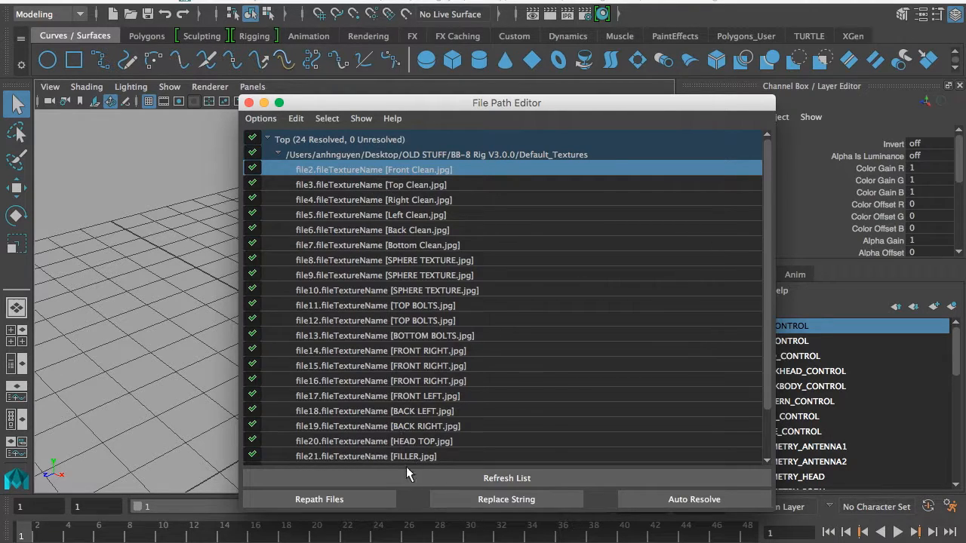
pyautogui.moveTo(415, 457)
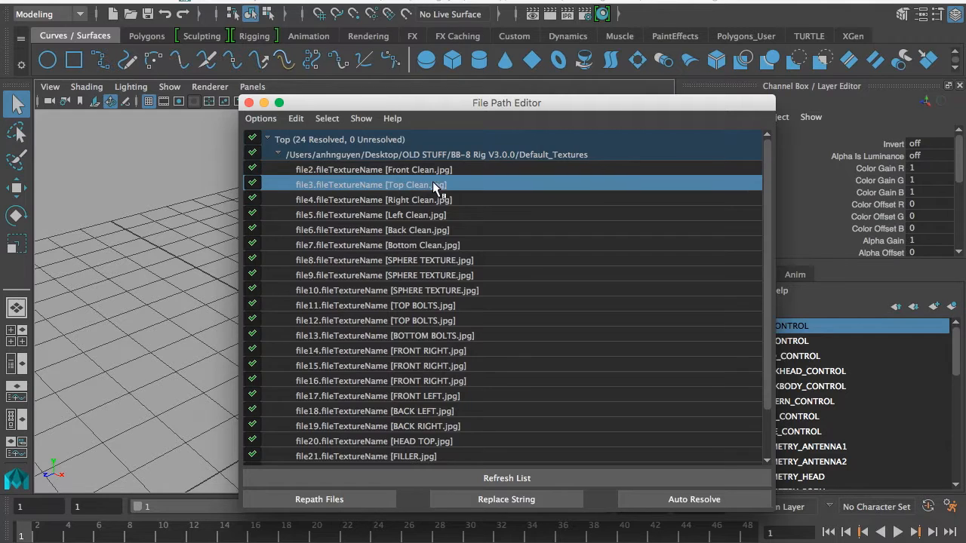
pyautogui.scroll(-3)
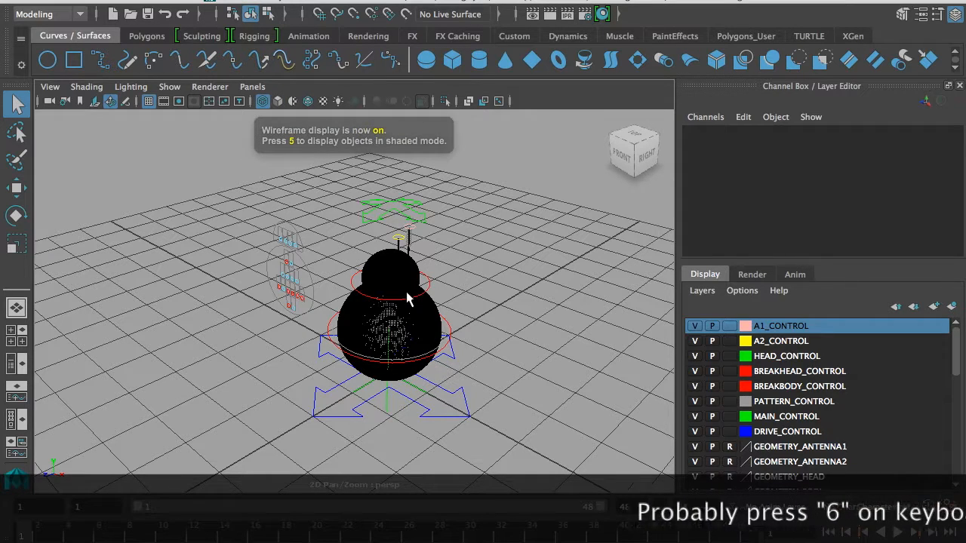
# Switch the viewport to textured display with the 6 key.
pyautogui.press('6')
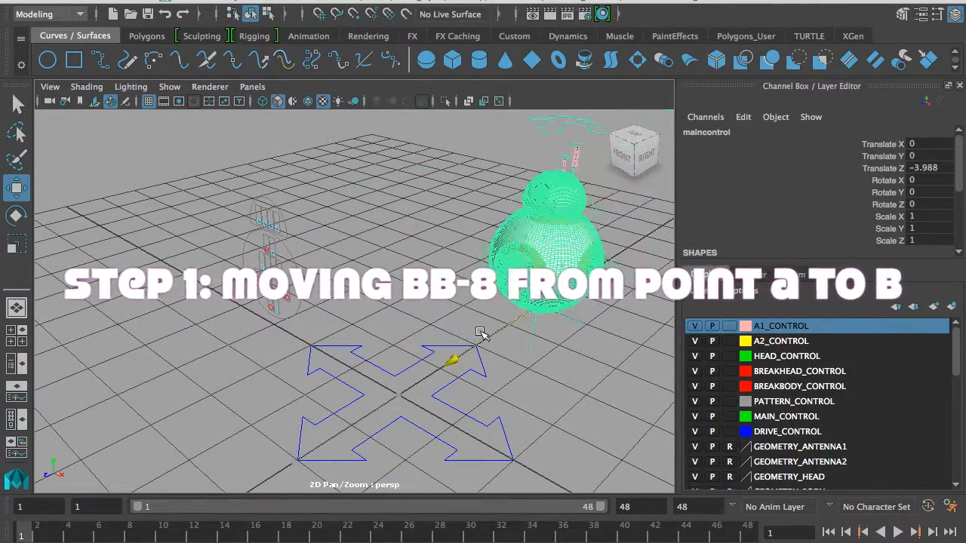
# Move BB-8's main control forward along Z to about -4.975 and key it.
pyautogui.moveTo(449, 361); pyautogui.dragTo(520, 317)
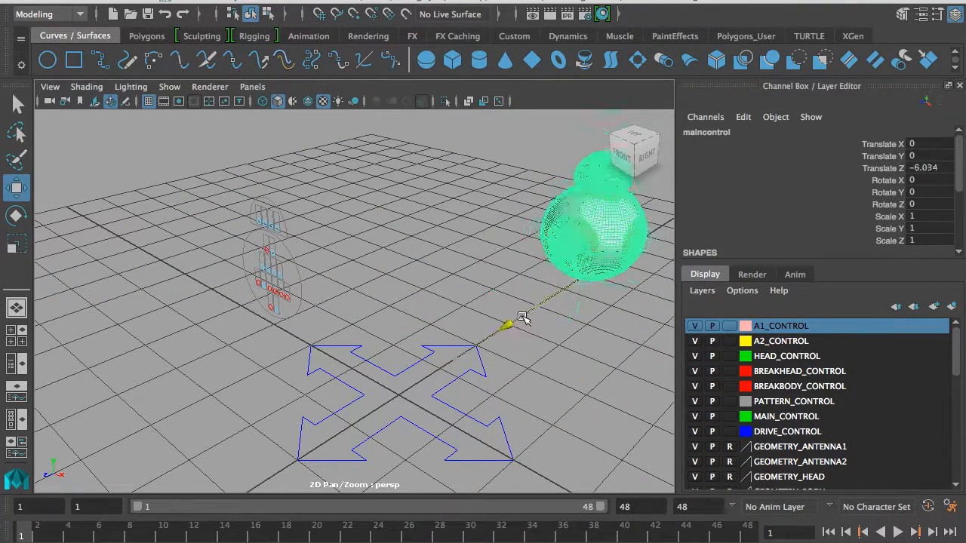
pyautogui.moveTo(523, 318); pyautogui.dragTo(501, 329)
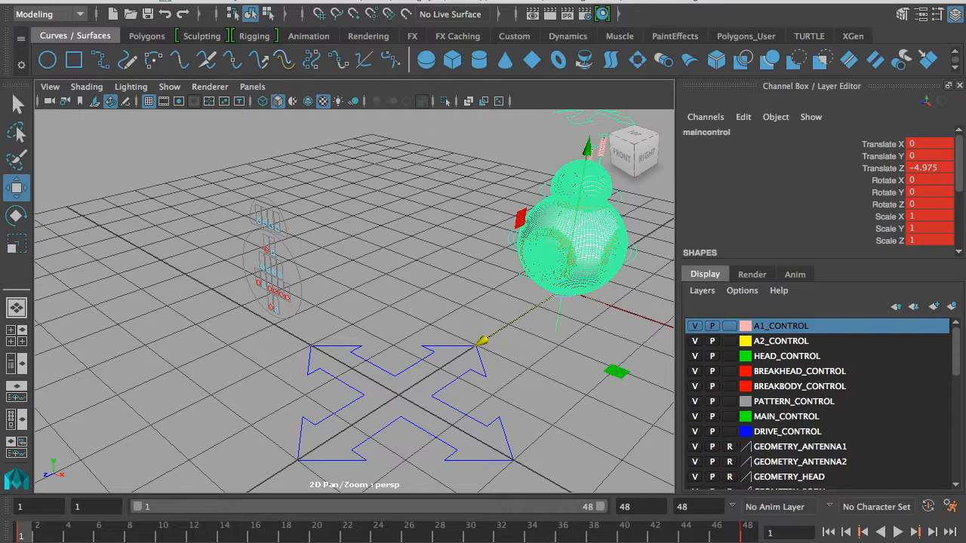
pyautogui.click(169, 86)
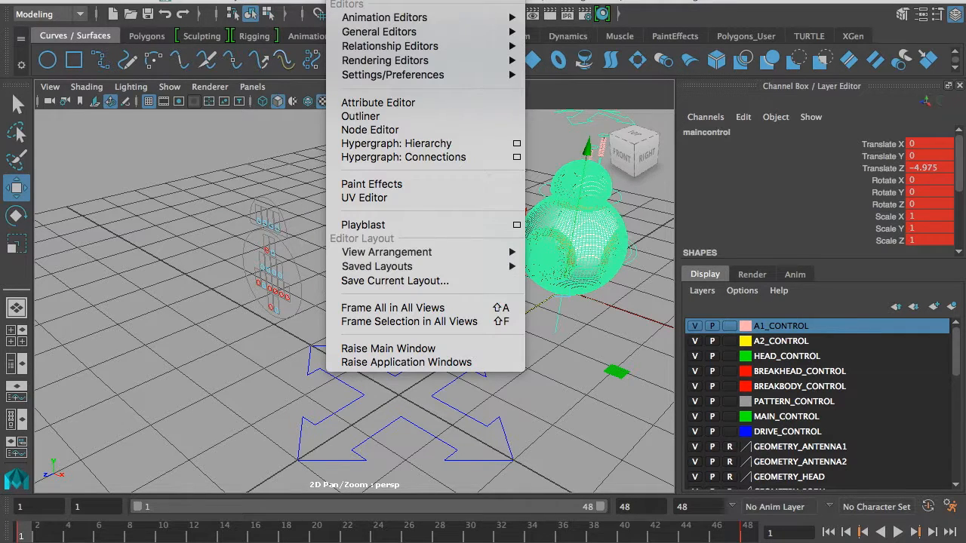
pyautogui.moveTo(392, 16)
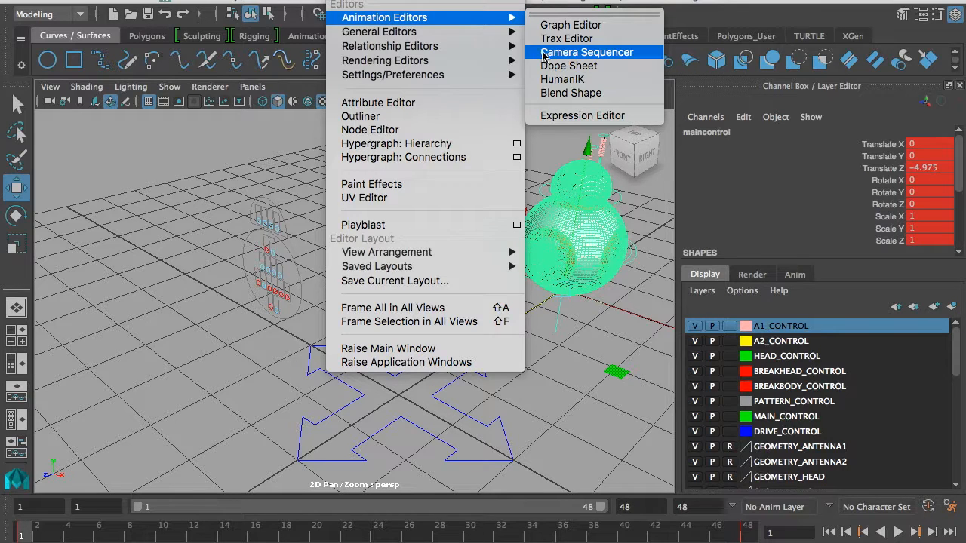
# Inspect the maincontrol Translate Z curve's ease in and out in the Graph Editor.
pyautogui.click(567, 17)
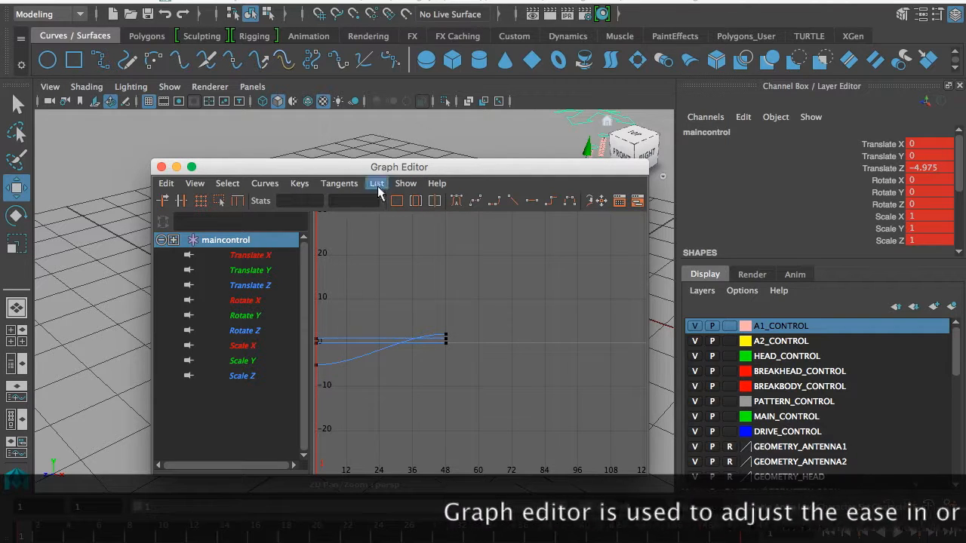
pyautogui.click(250, 286)
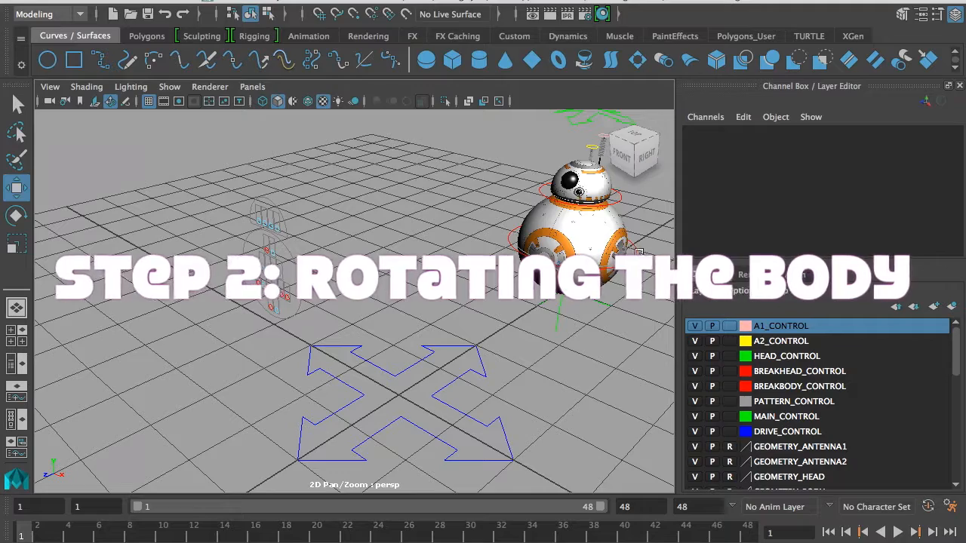
# Turn breakheadcontrol sideways in Y, then key breakbodycontrol's rotation with S.
pyautogui.click(604, 196)
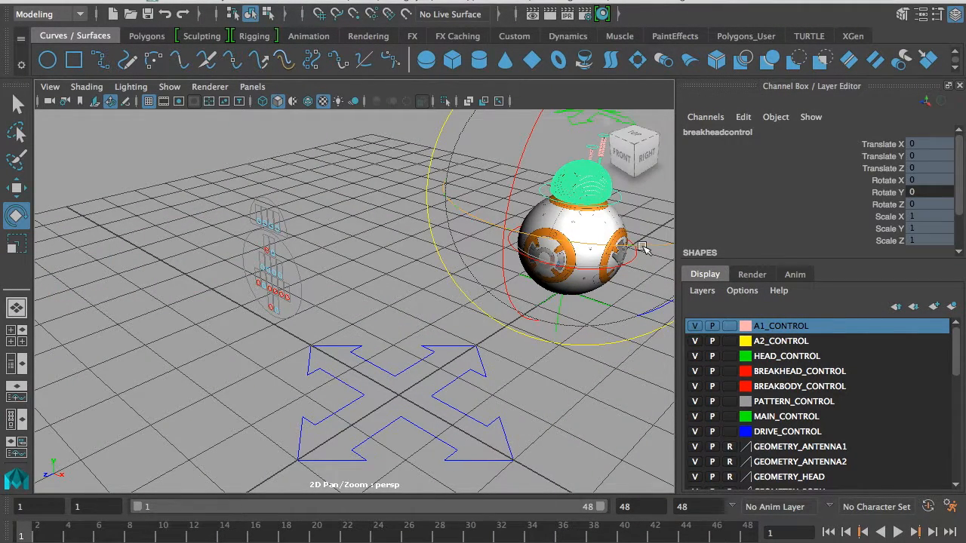
pyautogui.moveTo(645, 247); pyautogui.dragTo(350, 250)
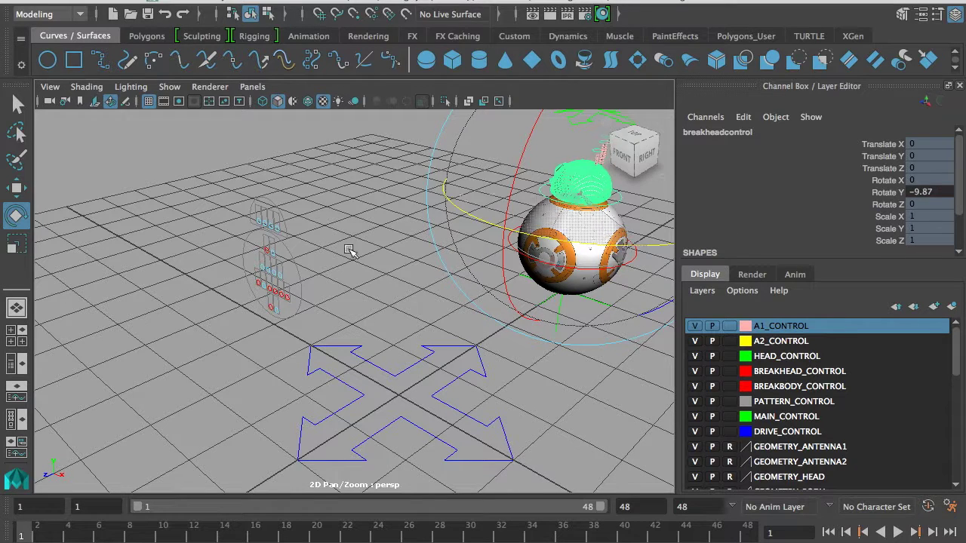
pyautogui.moveTo(349, 249); pyautogui.dragTo(344, 328)
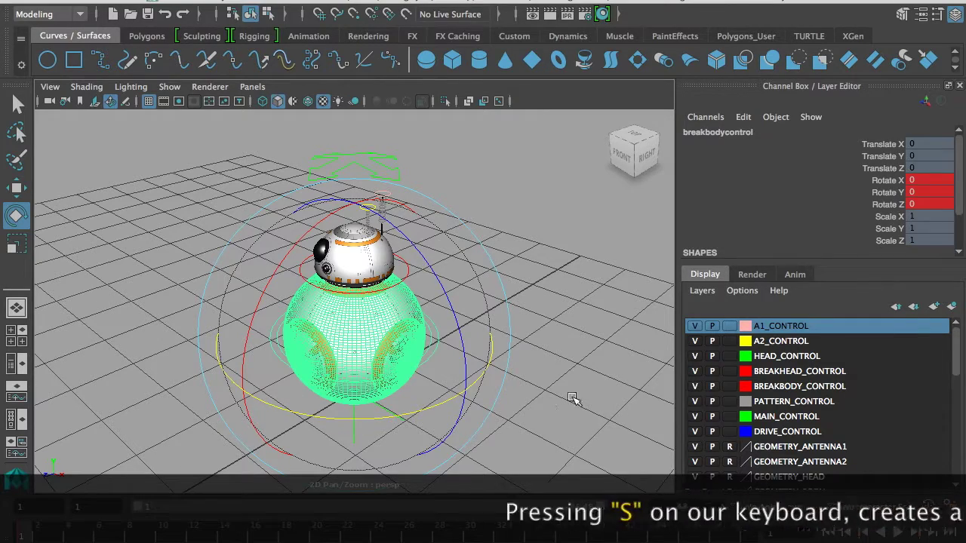
pyautogui.press('s')
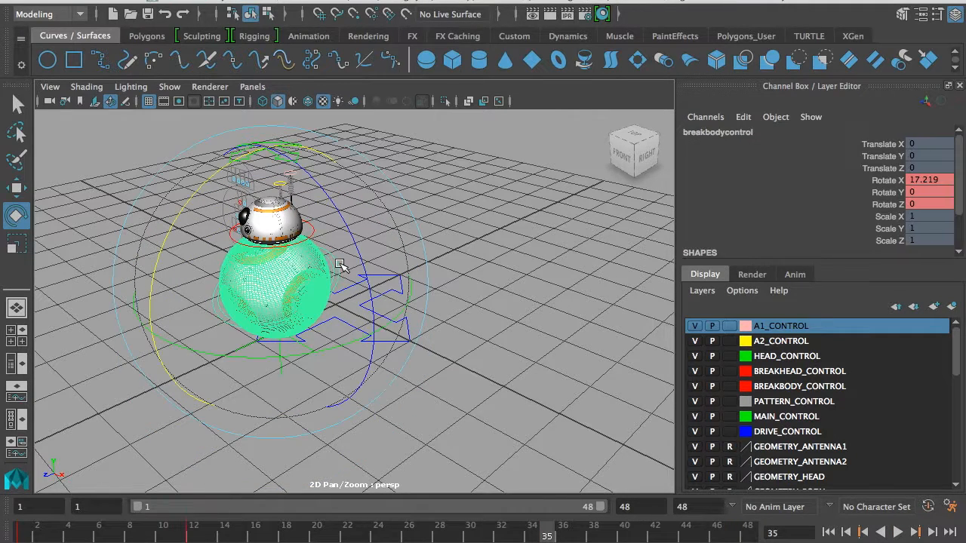
# Roll the body forward and set its Rotate X to 360 at frame 35.
pyautogui.moveTo(341, 265); pyautogui.dragTo(162, 375)
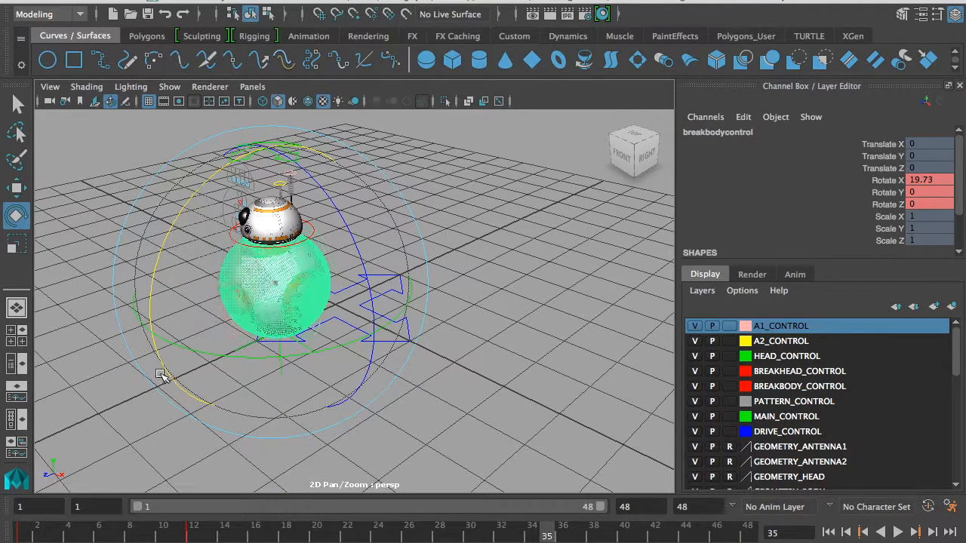
pyautogui.moveTo(162, 375); pyautogui.dragTo(215, 393)
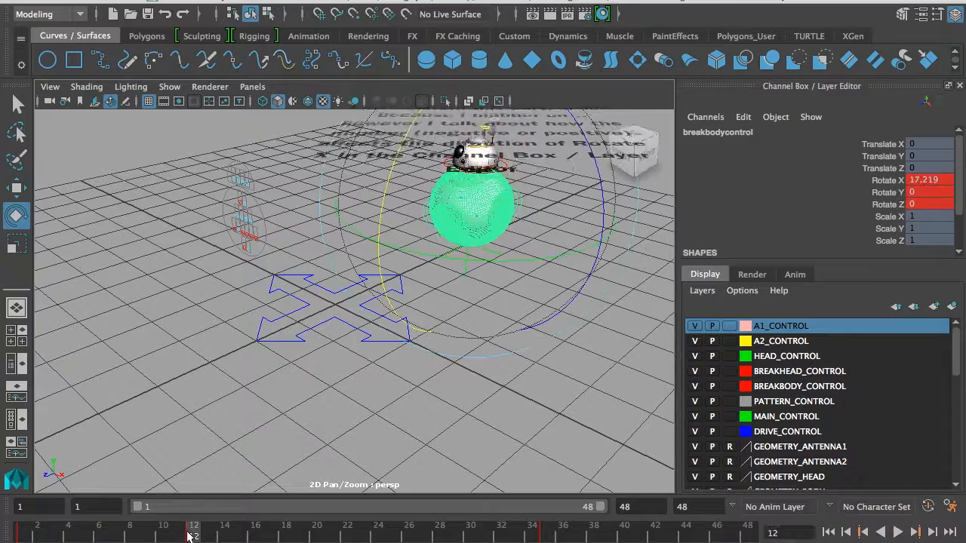
pyautogui.moveTo(194, 532); pyautogui.dragTo(546, 533)
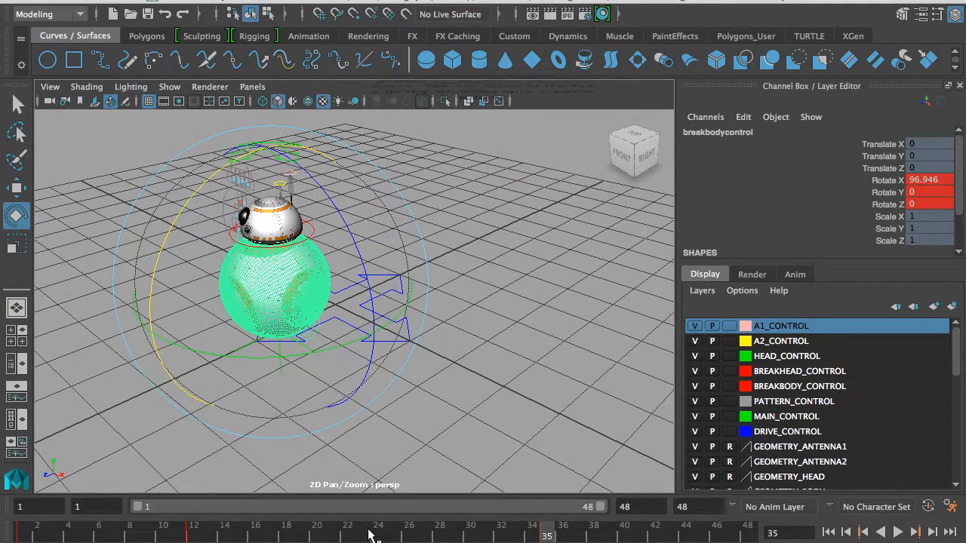
pyautogui.moveTo(546, 535); pyautogui.dragTo(424, 536)
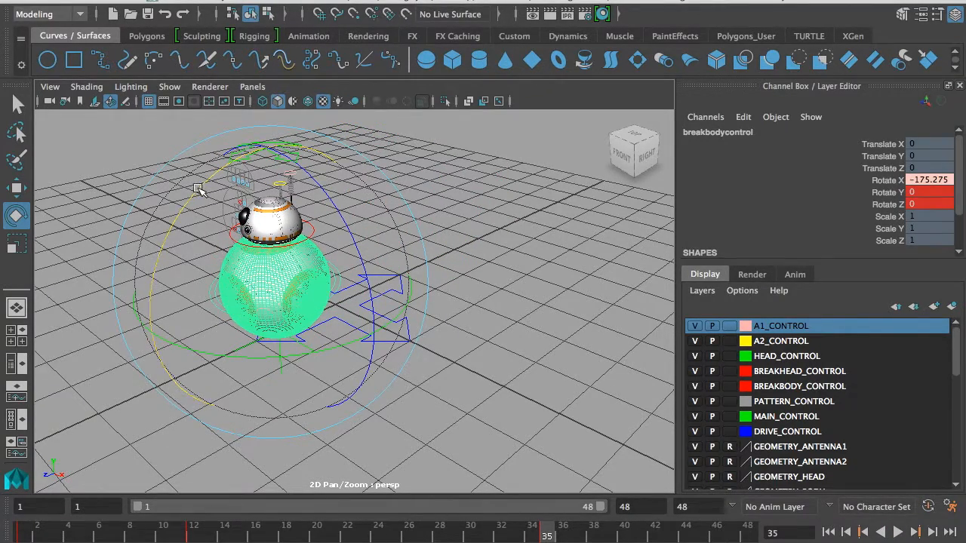
pyautogui.moveTo(227, 188); pyautogui.dragTo(249, 192)
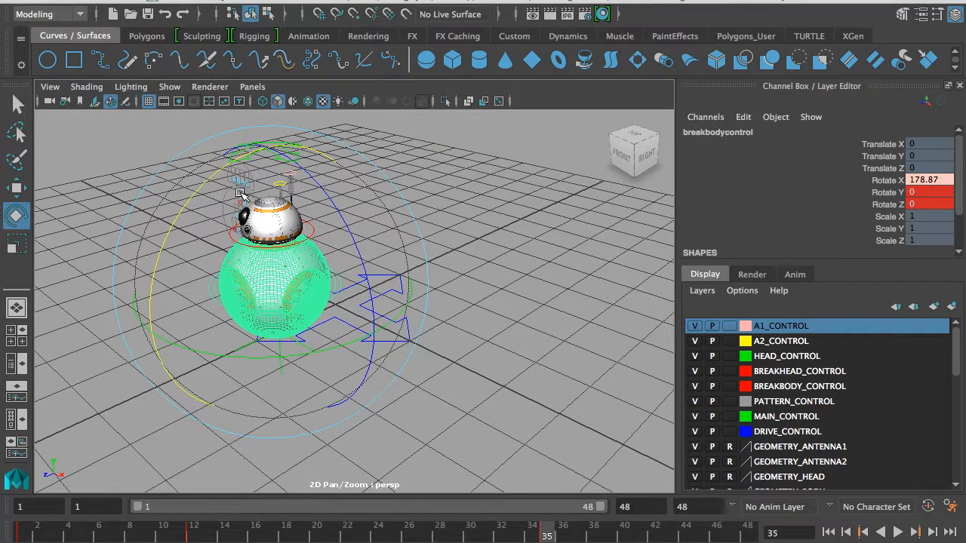
pyautogui.click(928, 180)
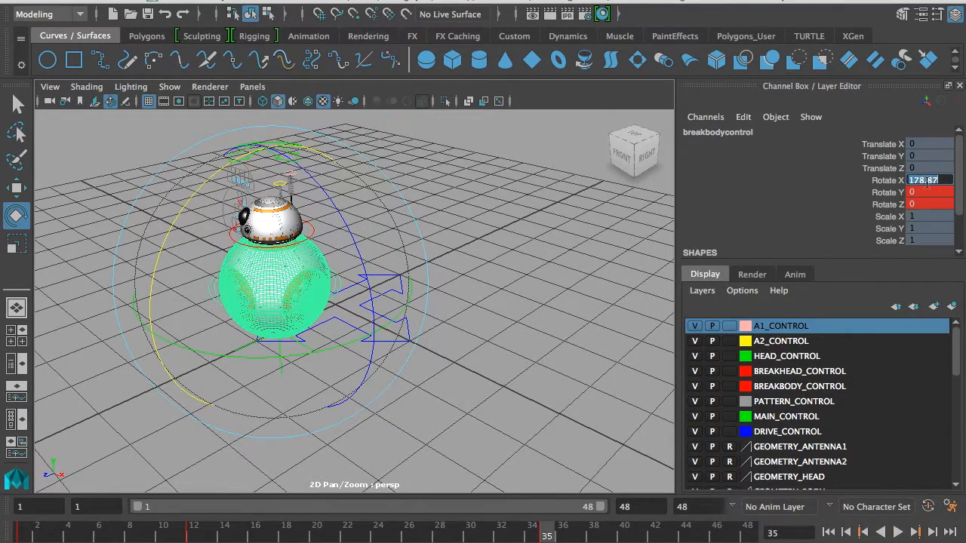
pyautogui.write('360')
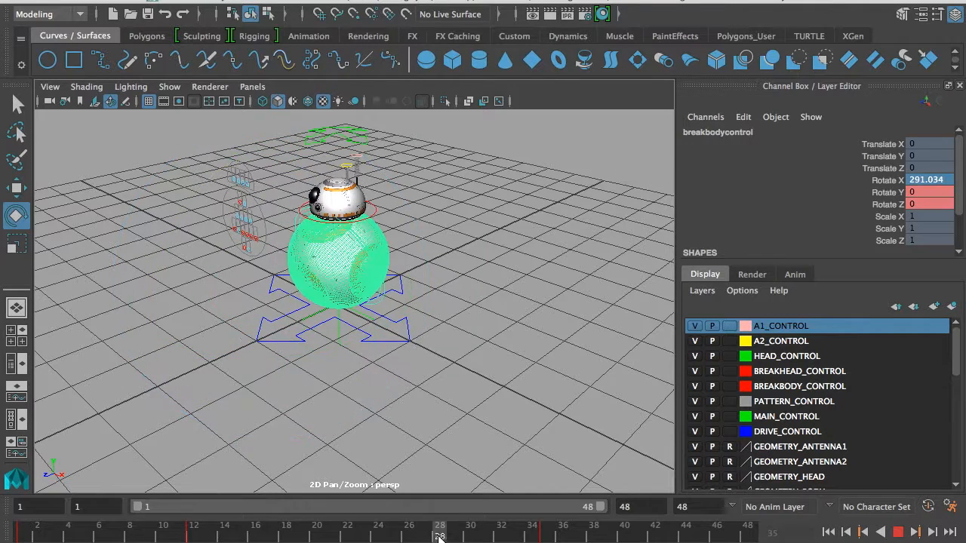
# Scrub the roll, then set Rotate X to 300 at frame 48.
pyautogui.moveTo(440, 536); pyautogui.dragTo(163, 536)
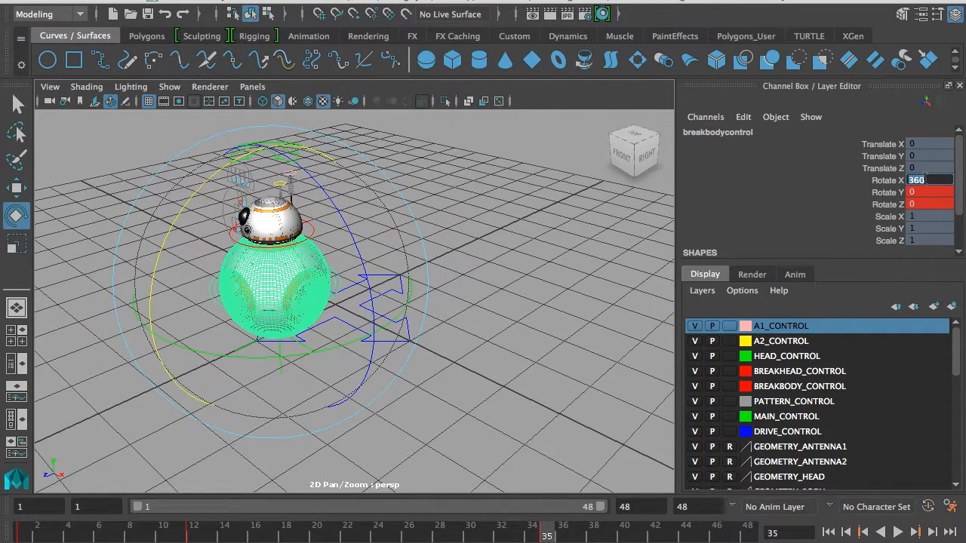
pyautogui.write('280')
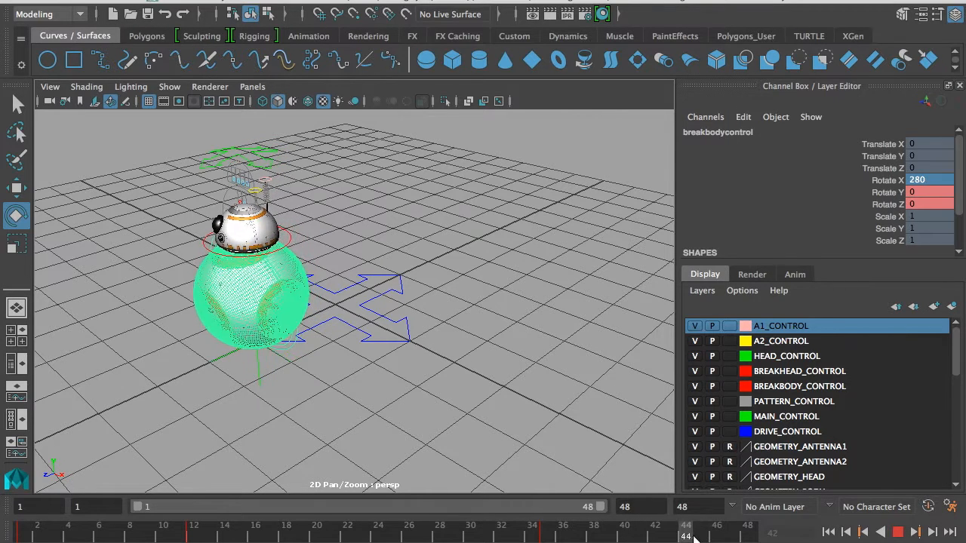
pyautogui.click(697, 533)
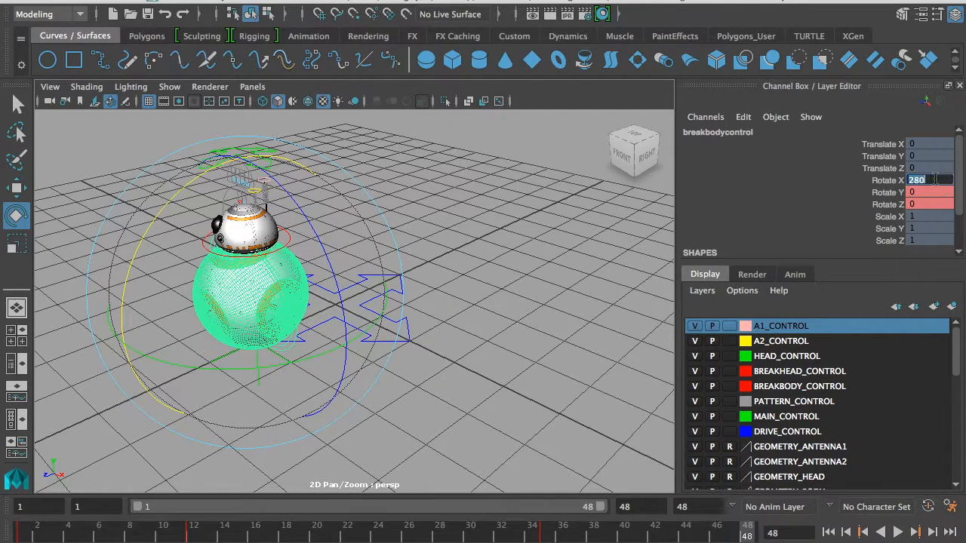
pyautogui.write('30')
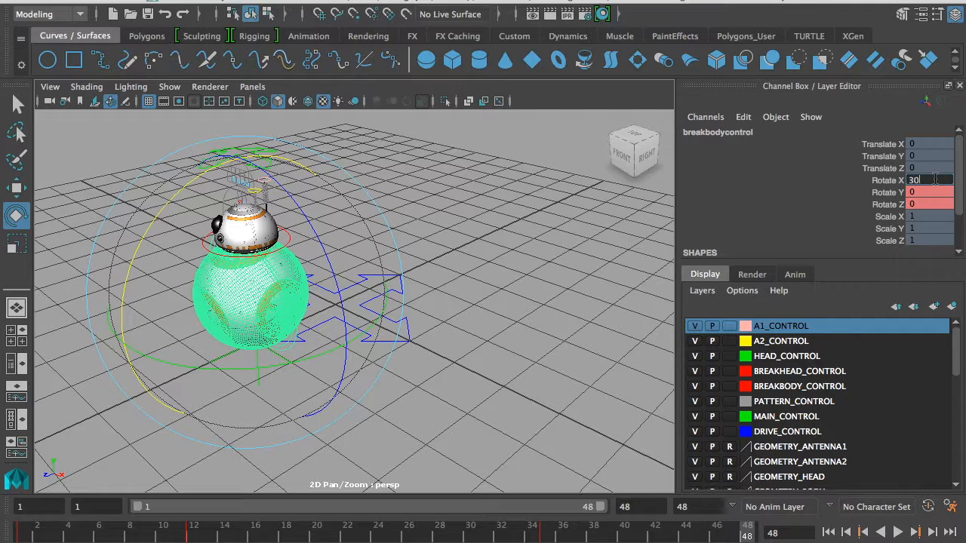
pyautogui.write('300')
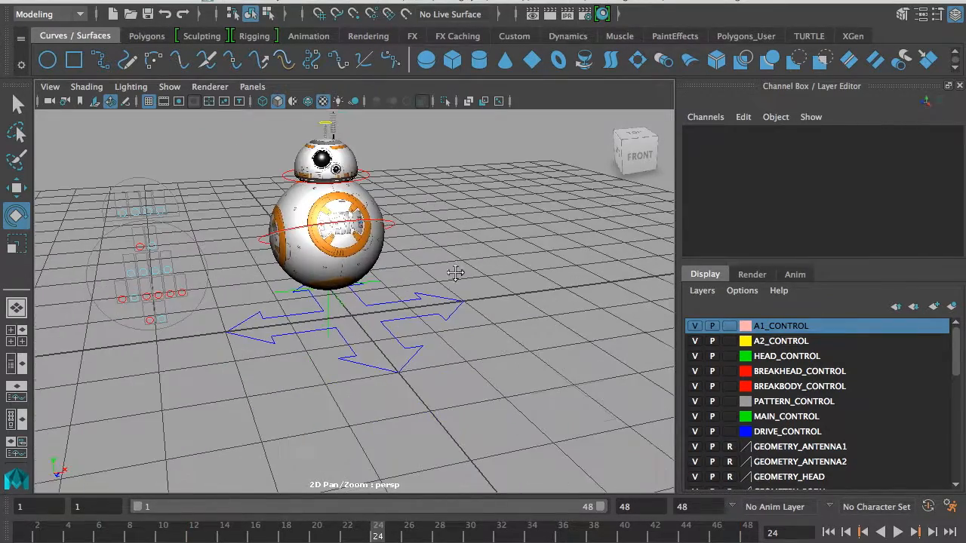
# Rotate the adjustorientation pattern control to a new panel orientation at frame 28.
pyautogui.click(896, 533)
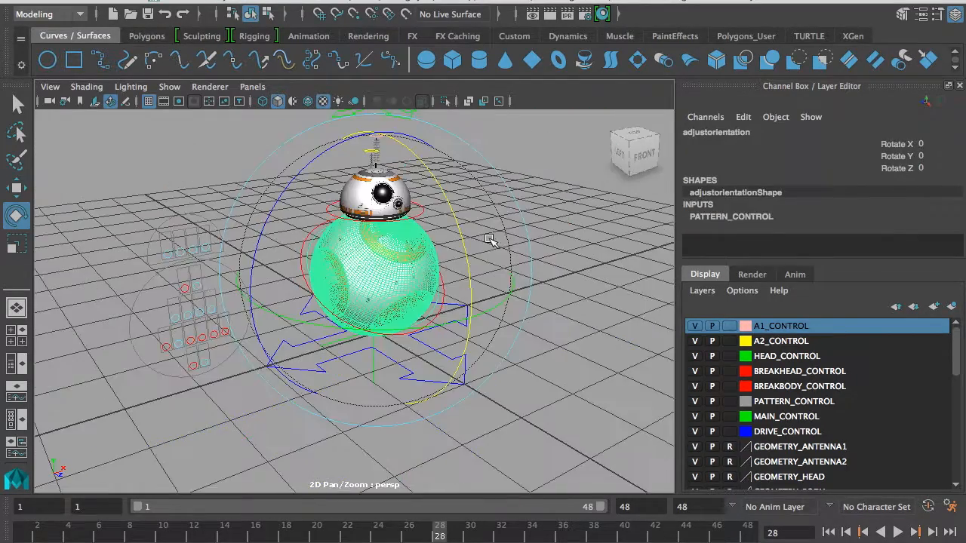
pyautogui.moveTo(490, 240); pyautogui.dragTo(433, 294)
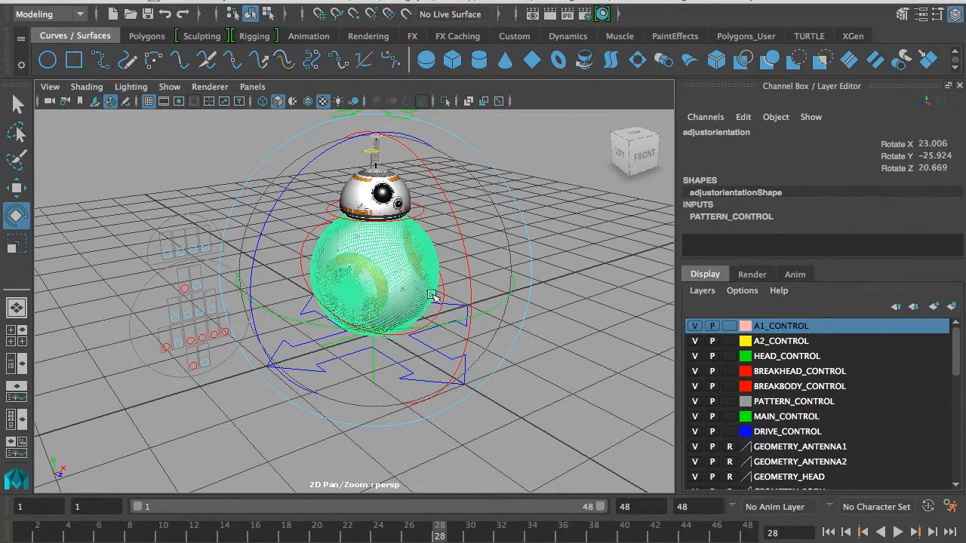
pyautogui.moveTo(434, 295); pyautogui.dragTo(468, 284)
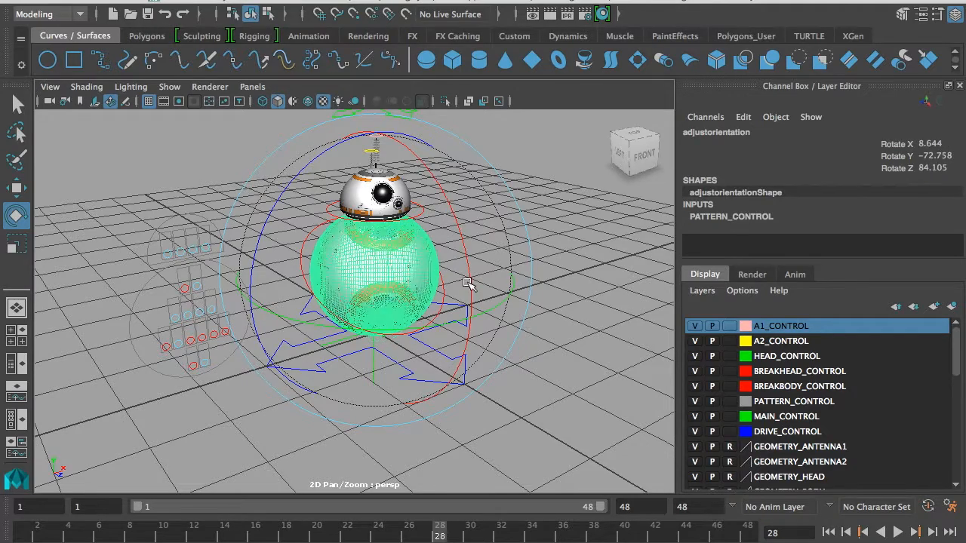
pyautogui.moveTo(468, 284); pyautogui.dragTo(505, 262)
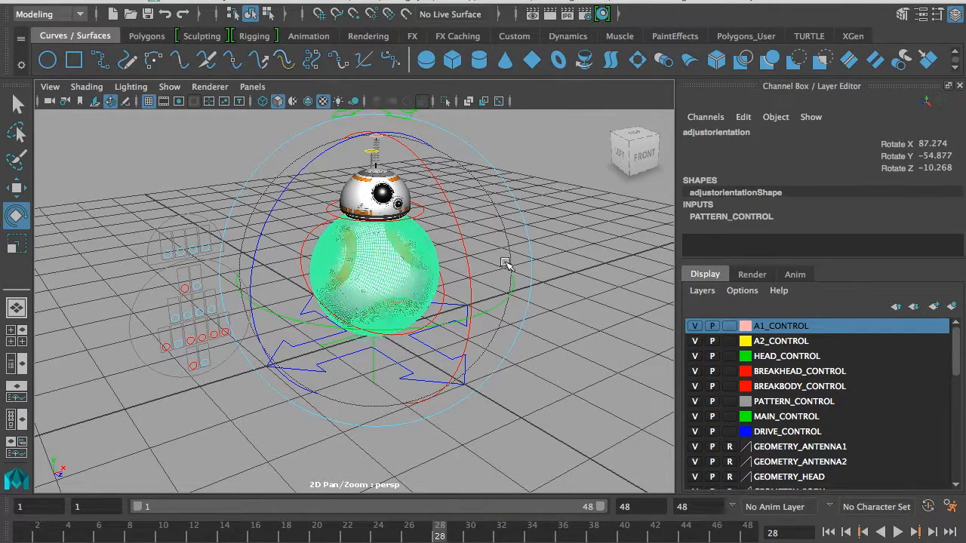
pyautogui.moveTo(506, 262); pyautogui.dragTo(411, 275)
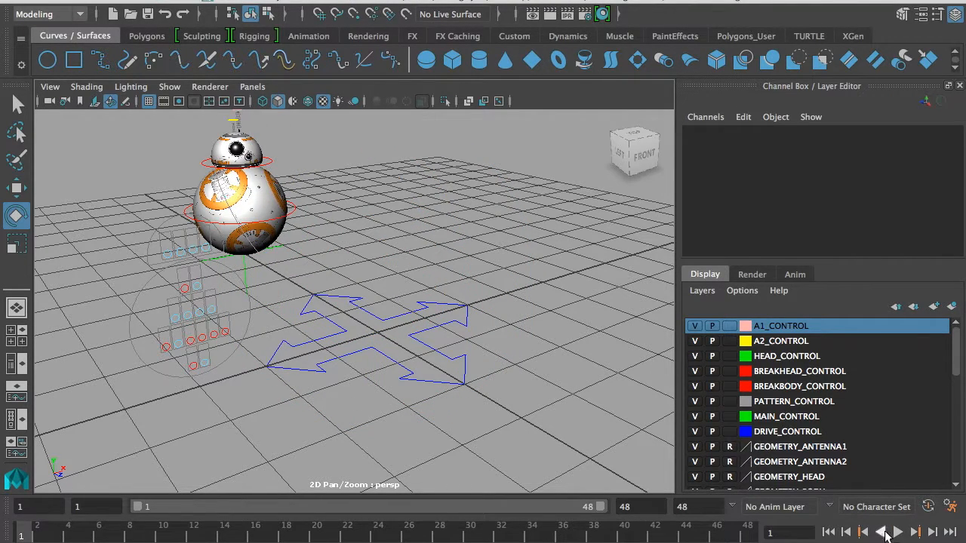
# Play back, then reorient the orange body pattern again at frame 40.
pyautogui.click(898, 538)
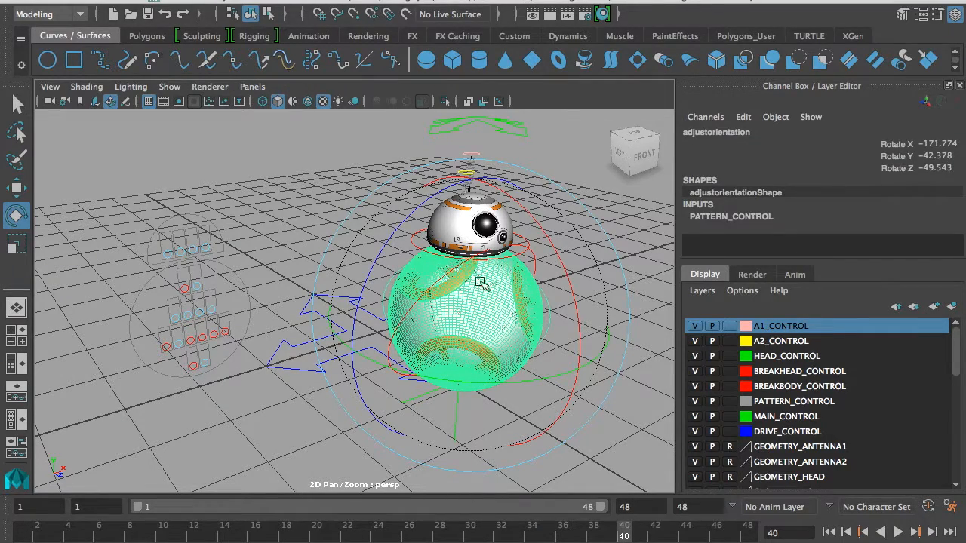
pyautogui.moveTo(483, 283); pyautogui.dragTo(449, 345)
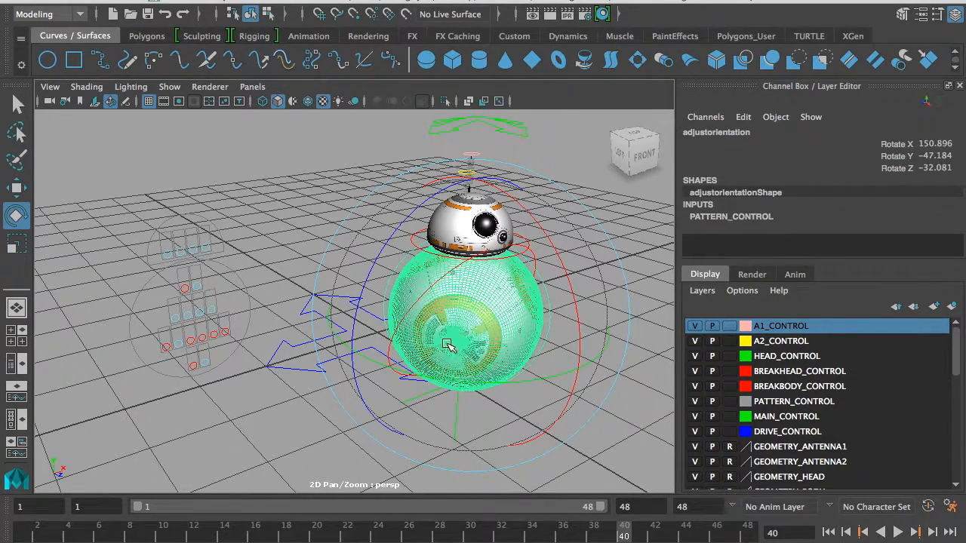
pyautogui.moveTo(449, 345); pyautogui.dragTo(513, 317)
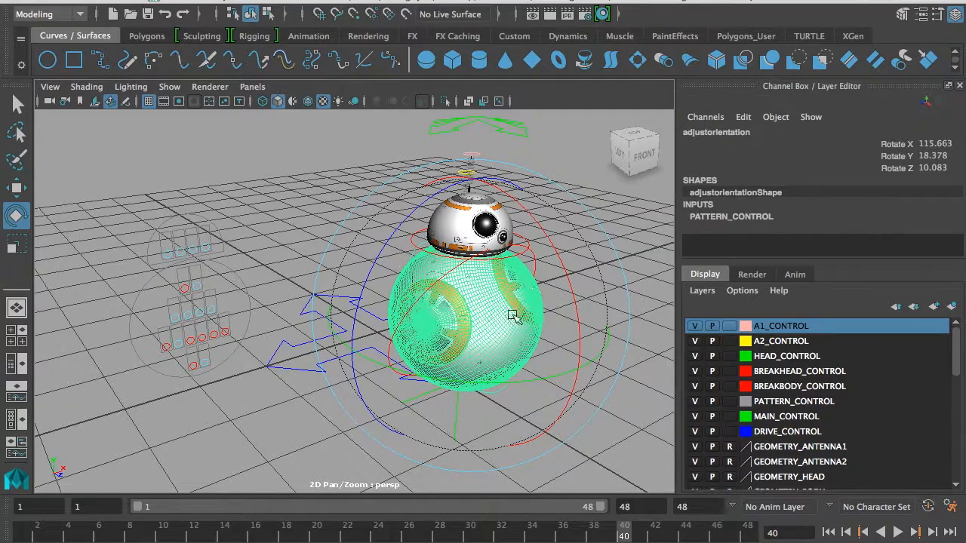
pyautogui.moveTo(514, 315); pyautogui.dragTo(614, 204)
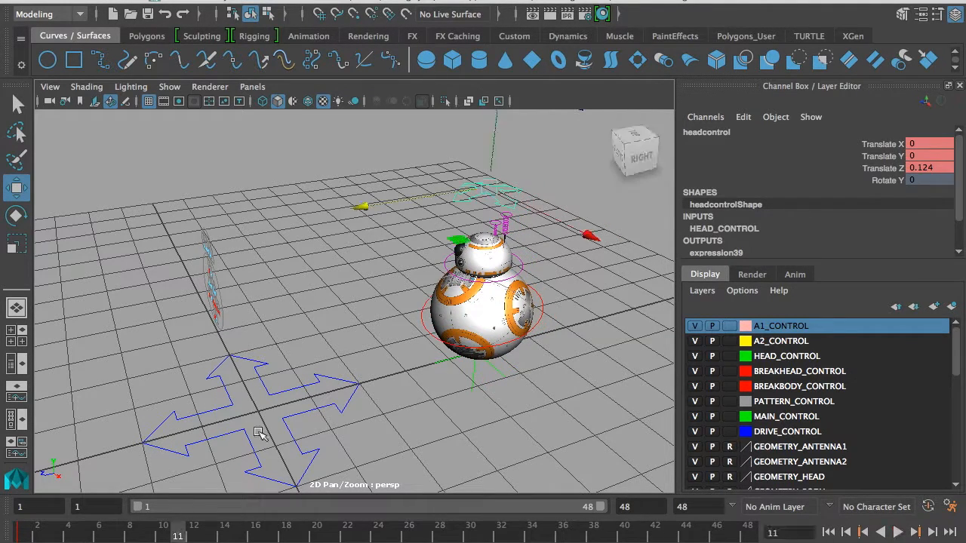
# Push headcontrol forward to about 1.087 in Z at frame 31, then play back.
pyautogui.moveTo(260, 432); pyautogui.dragTo(391, 207)
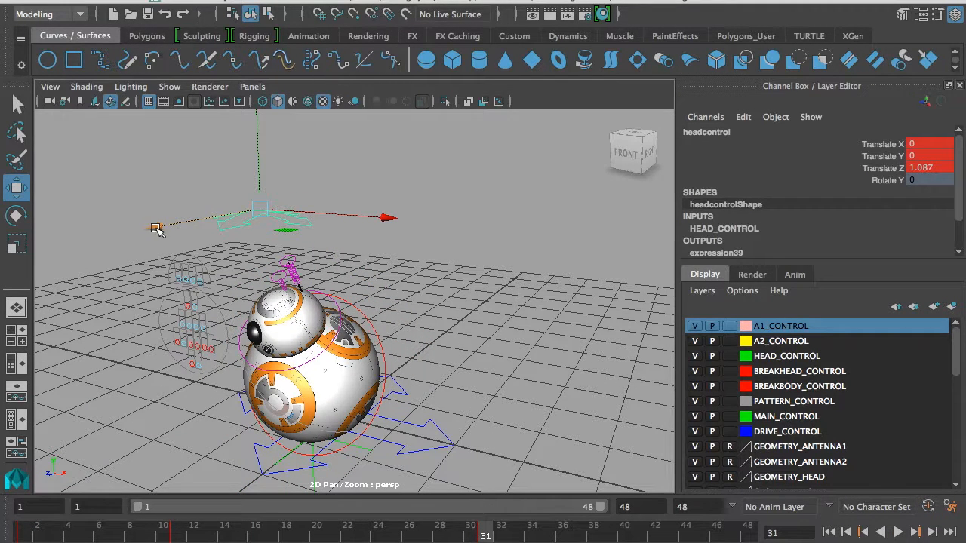
pyautogui.moveTo(157, 228); pyautogui.dragTo(287, 190)
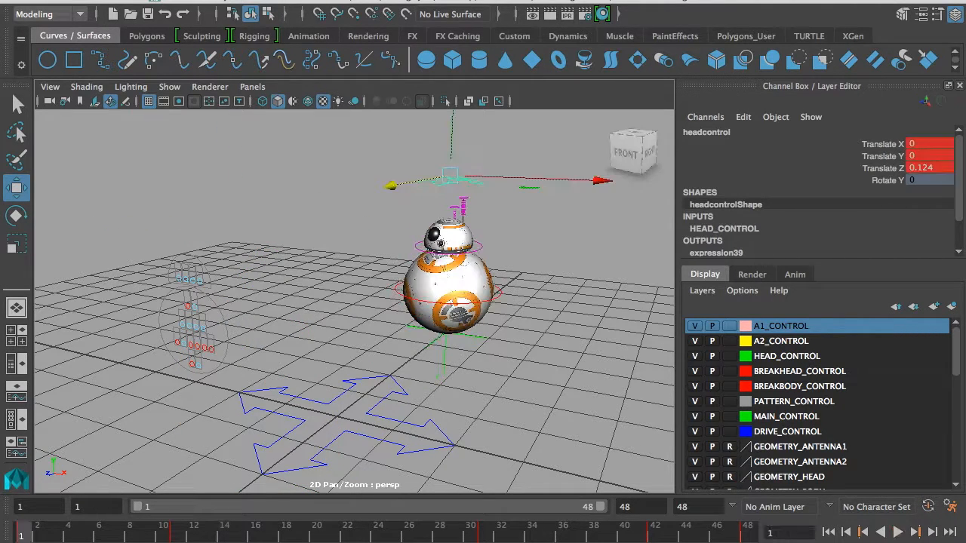
pyautogui.click(899, 529)
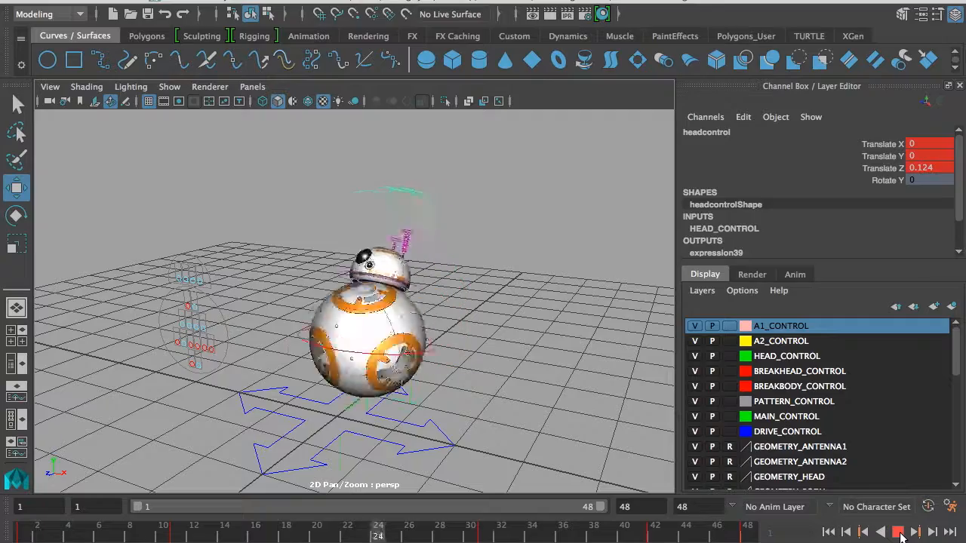
pyautogui.click(895, 529)
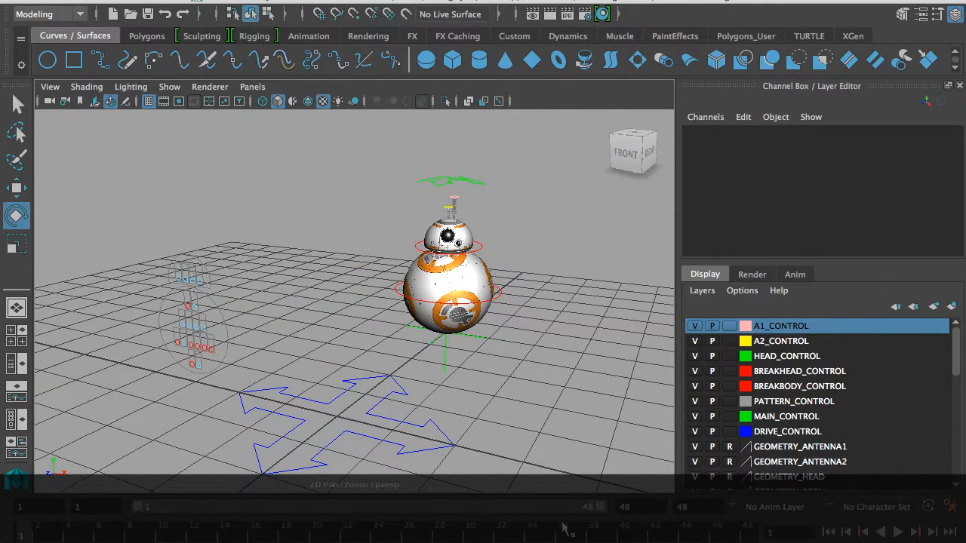
pyautogui.click(899, 529)
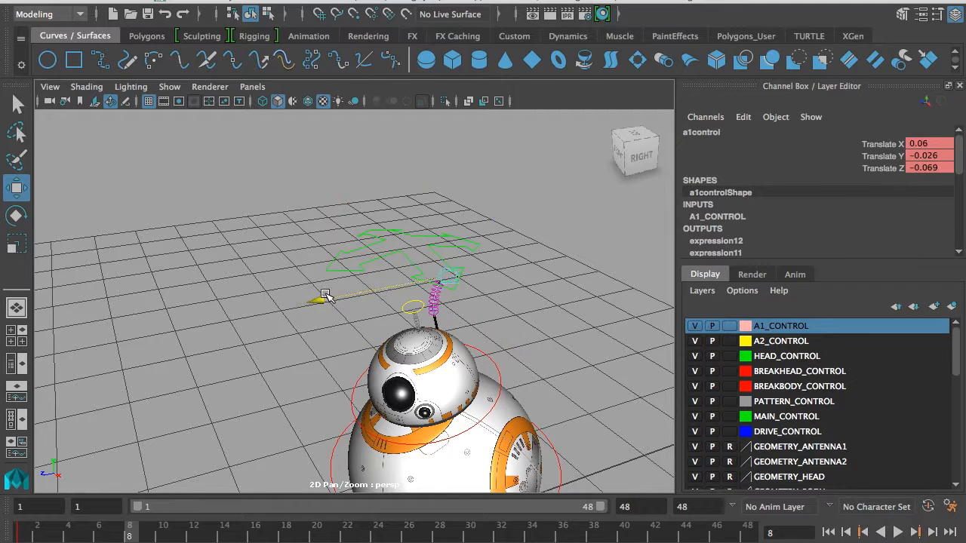
# Drag the A1 antenna control in the viewport to bend the antenna.
pyautogui.moveTo(324, 299); pyautogui.dragTo(551, 340)
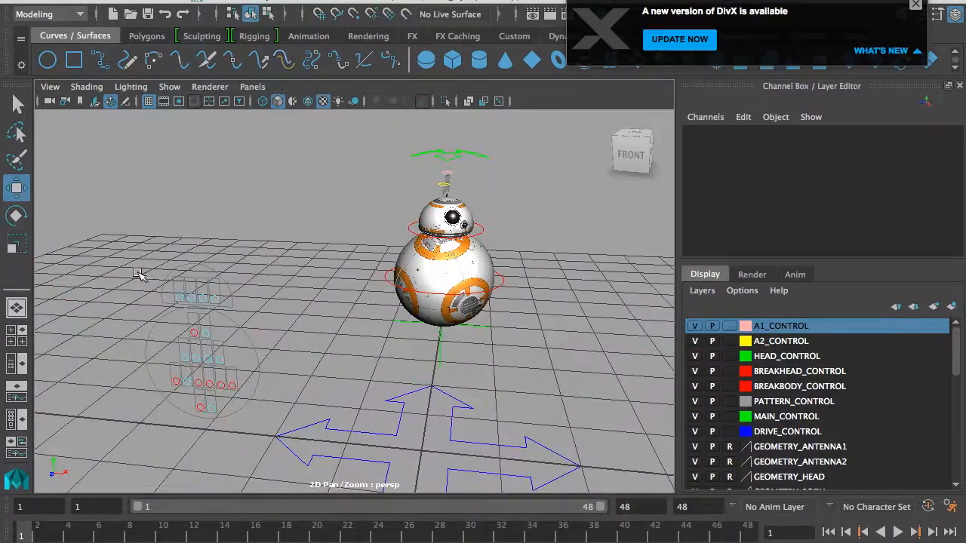
# Marquee-select the light controls in the lights rig beside BB-8.
pyautogui.moveTo(139, 273); pyautogui.dragTo(258, 430)
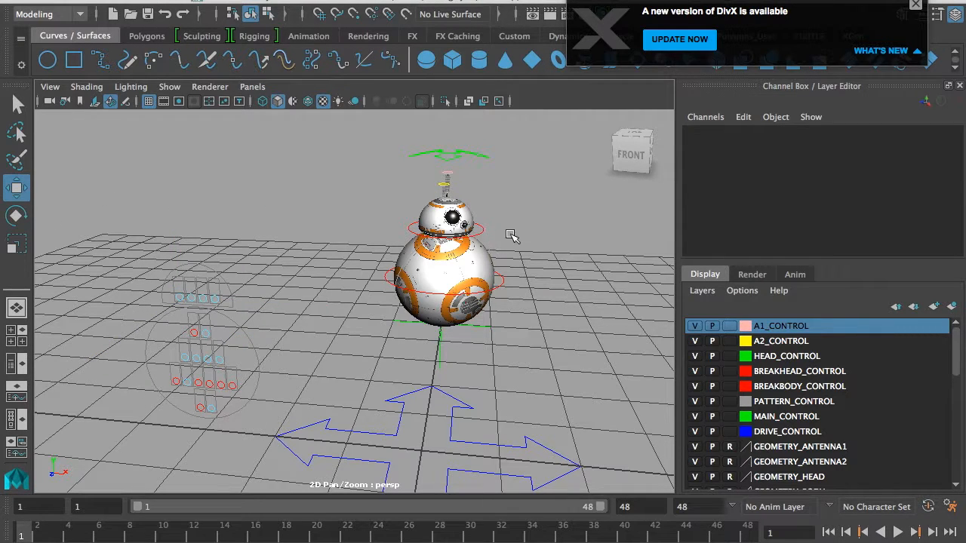
pyautogui.moveTo(356, 250)
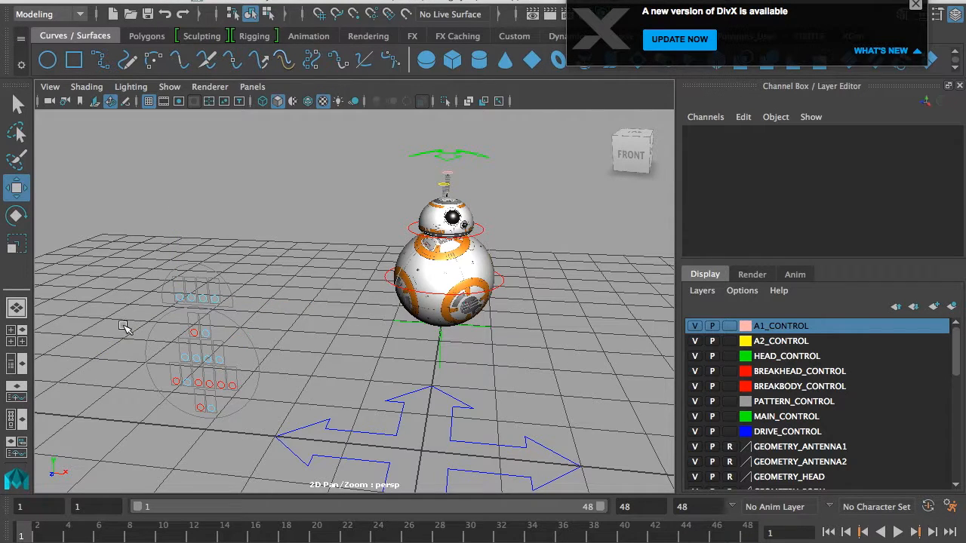
pyautogui.moveTo(143, 321)
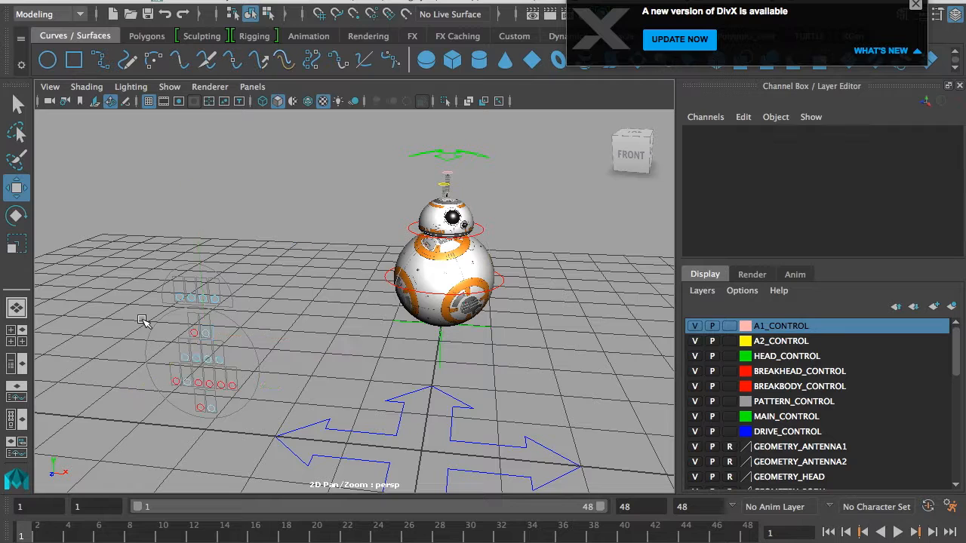
pyautogui.moveTo(248, 380)
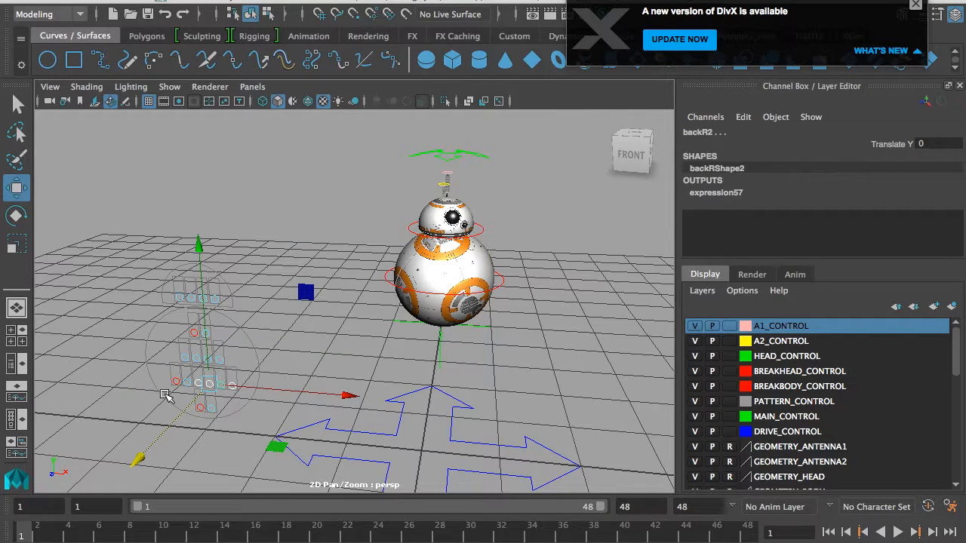
pyautogui.moveTo(149, 377)
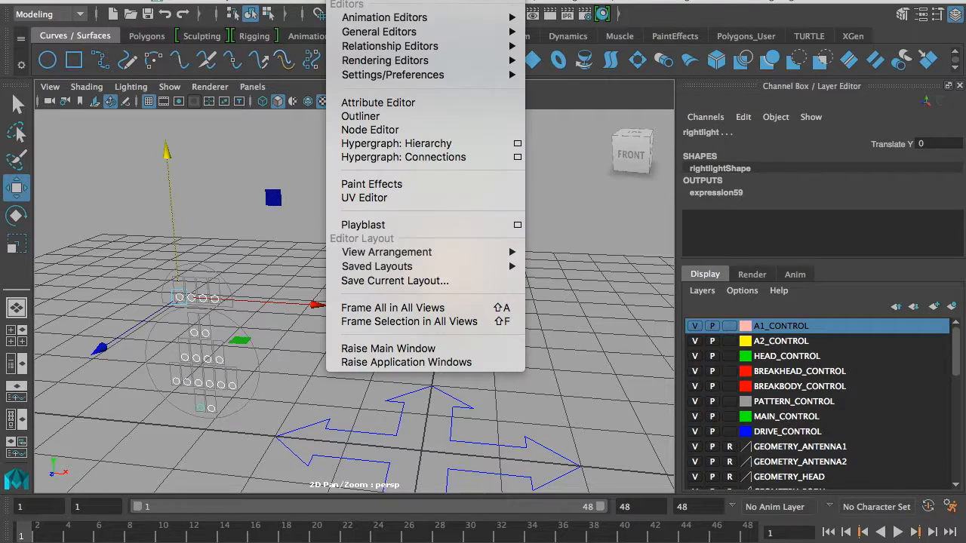
pyautogui.moveTo(385, 16)
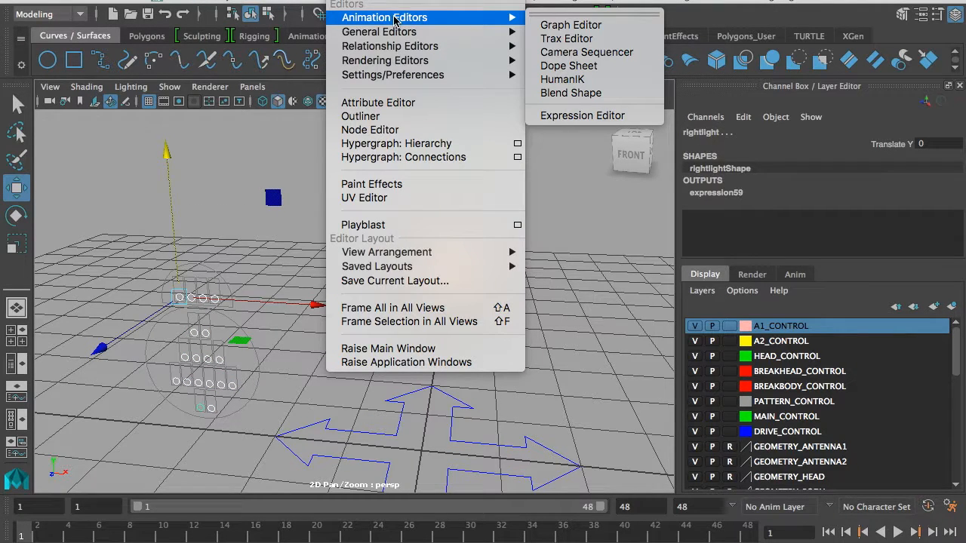
# Check the lights' blink curves in the Graph Editor, then scrub to another frame.
pyautogui.click(568, 24)
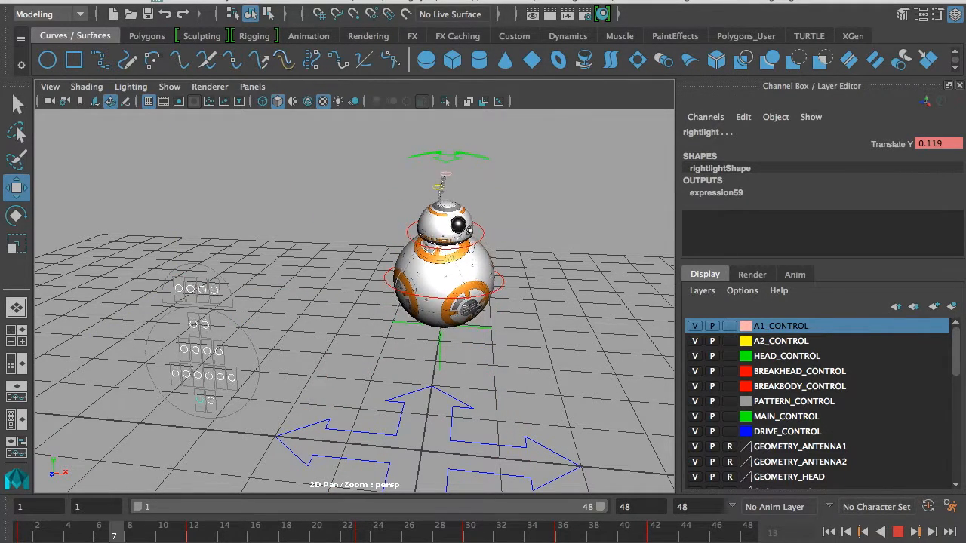
pyautogui.click(81, 536)
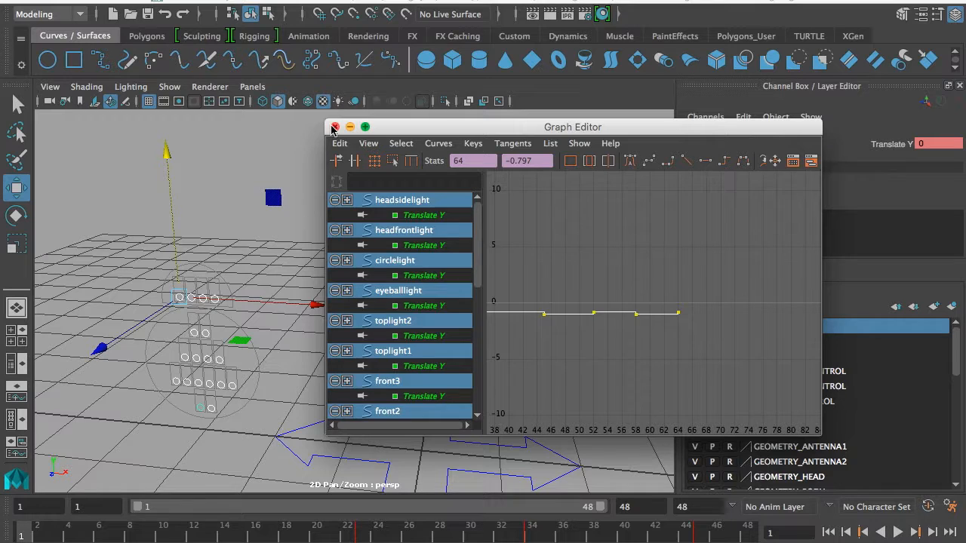
pyautogui.click(333, 126)
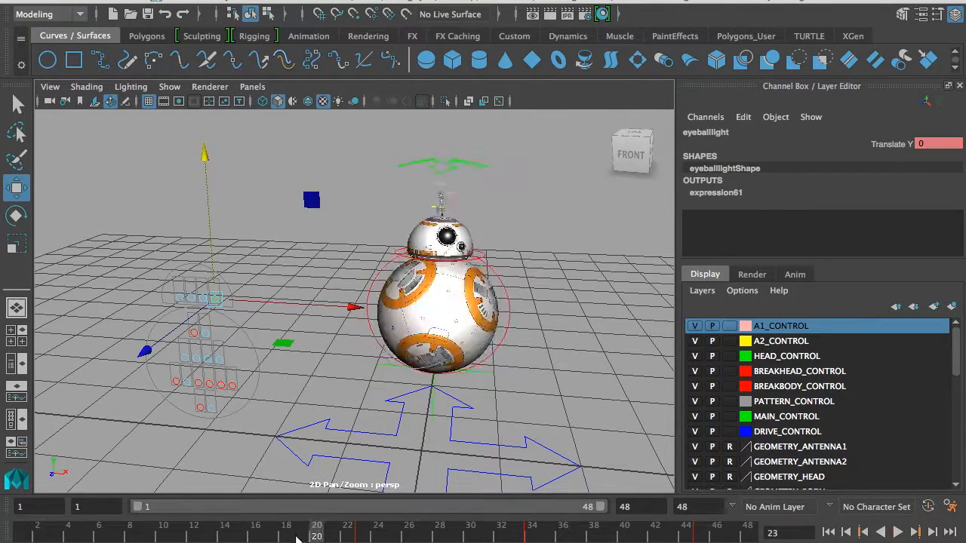
pyautogui.click(898, 528)
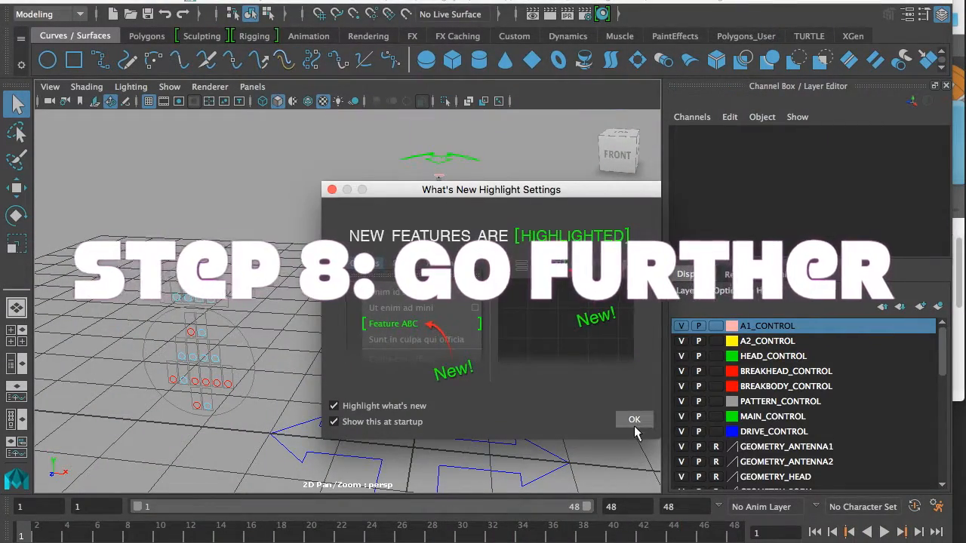
# Dismiss the What's New Highlight Settings dialog with OK.
pyautogui.click(634, 419)
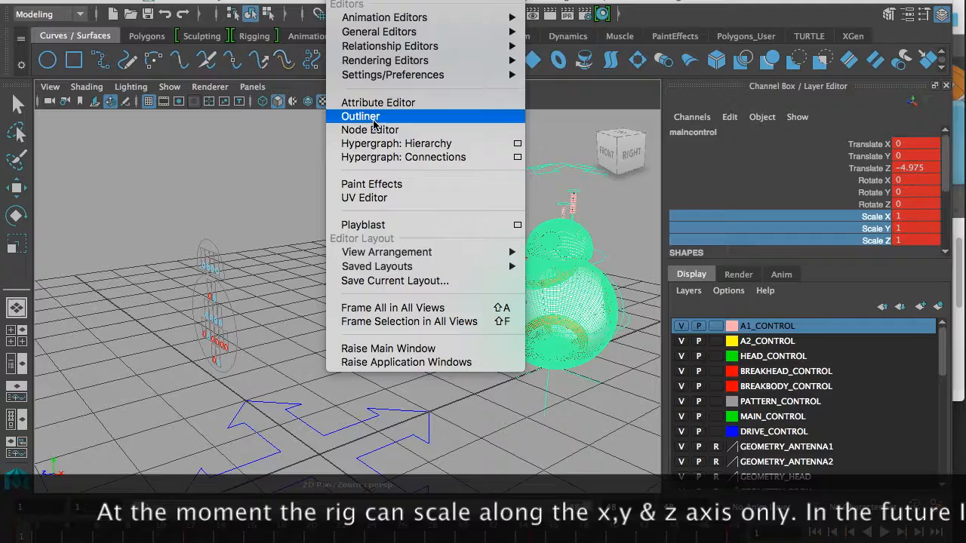
pyautogui.moveTo(386, 17)
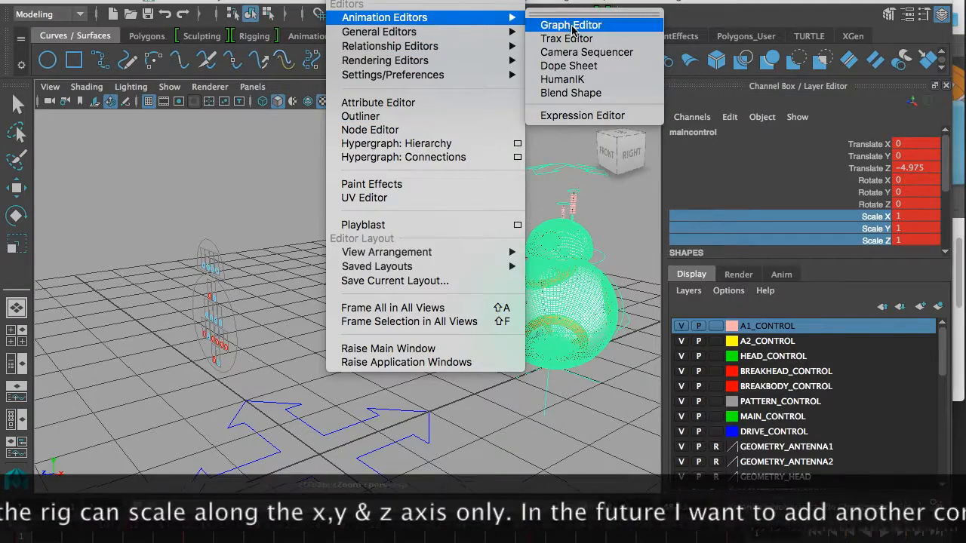
# Delete maincontrol's Scale X/Y/Z keys in the Graph Editor.
pyautogui.click(574, 25)
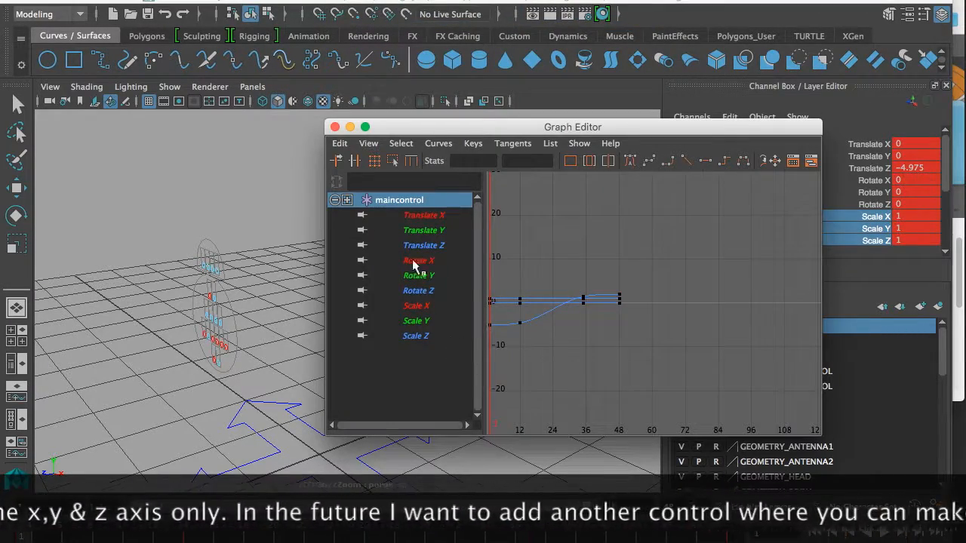
pyautogui.click(415, 335)
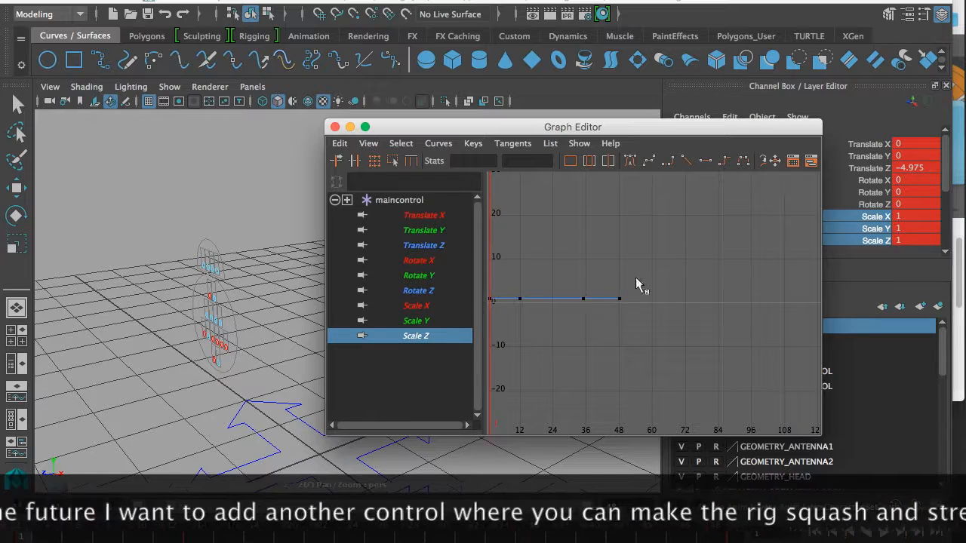
pyautogui.click(416, 306)
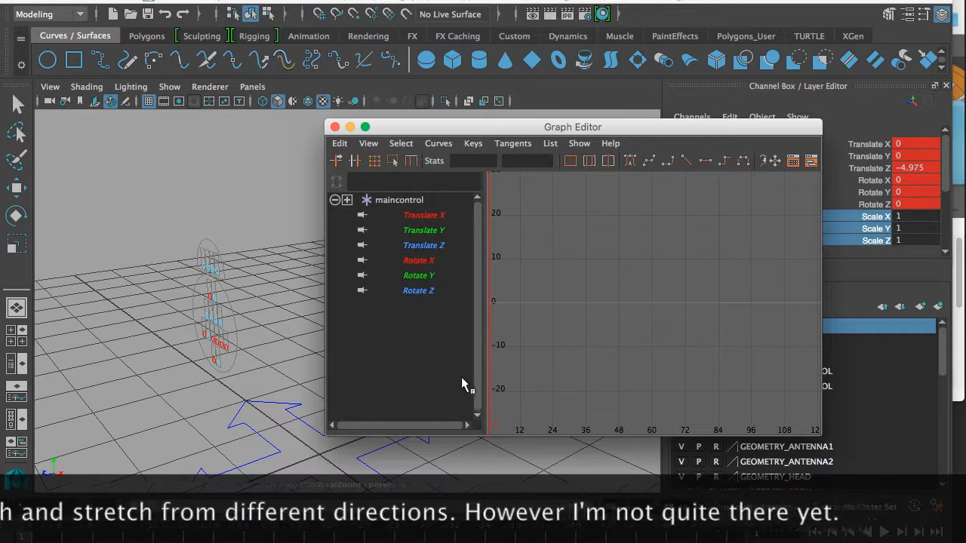
pyautogui.click(351, 126)
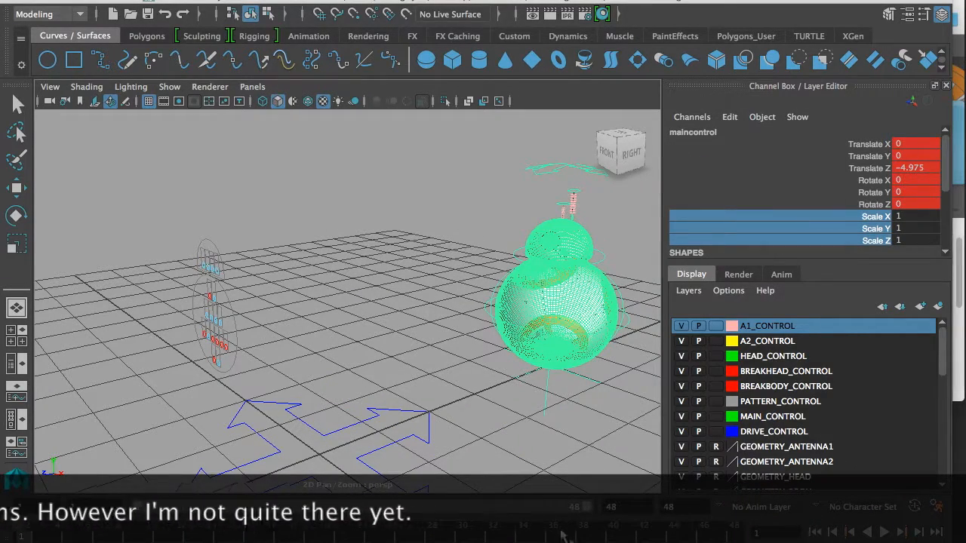
pyautogui.moveTo(128, 323)
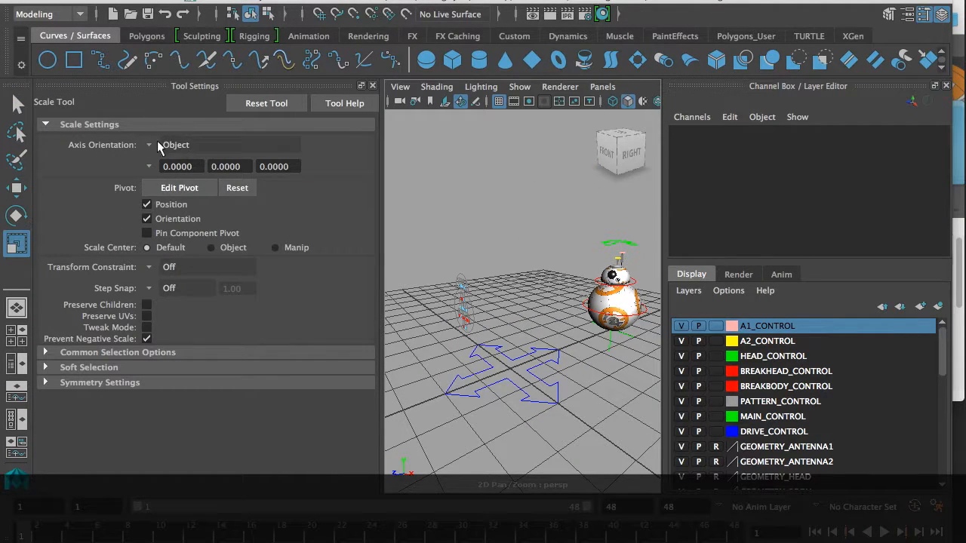
# Set the Scale tool's Axis Orientation to Object.
pyautogui.click(148, 145)
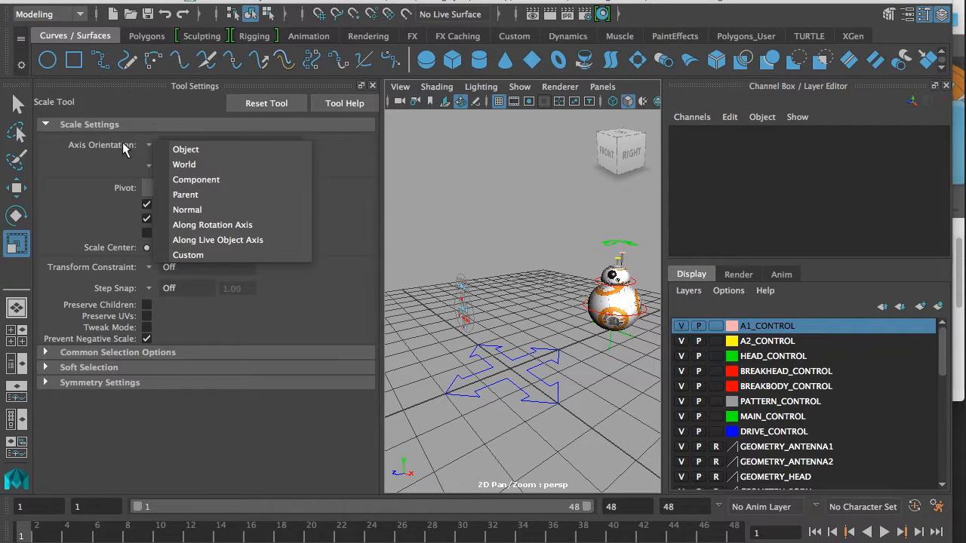
pyautogui.click(185, 148)
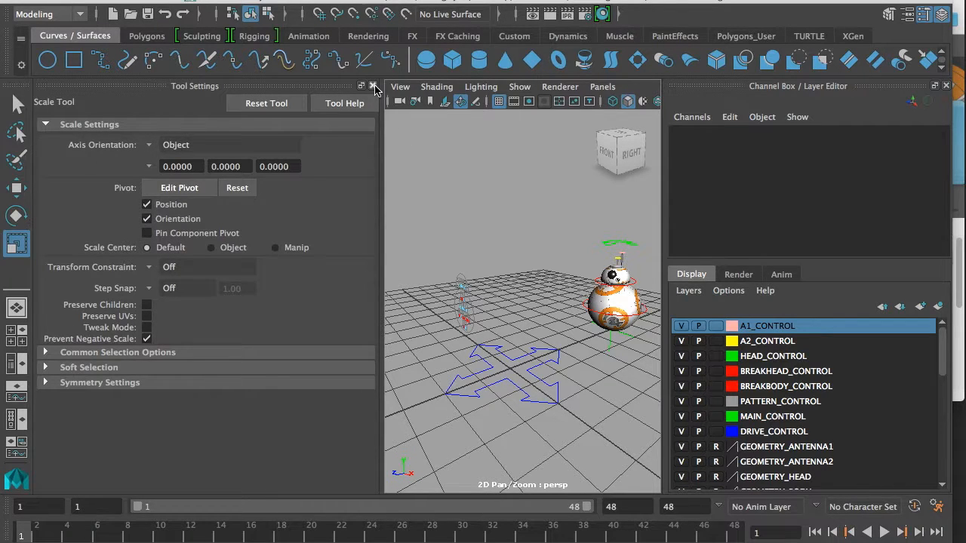
pyautogui.click(374, 85)
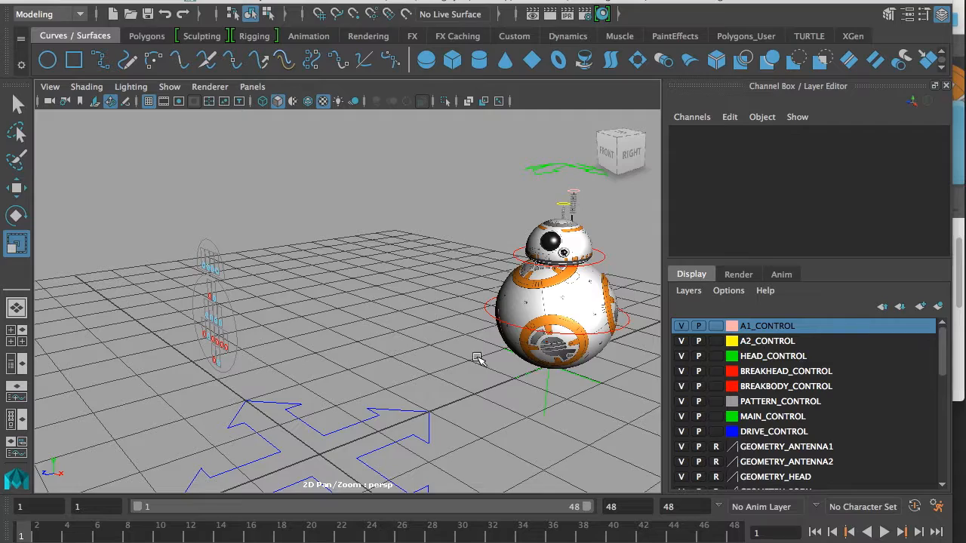